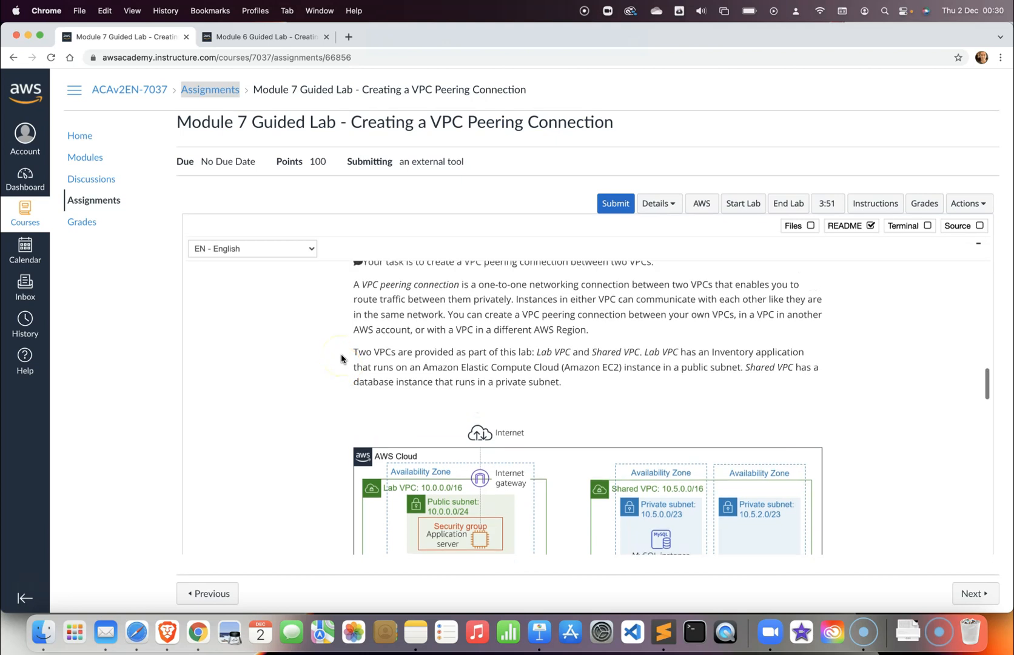
# Read the Module 6 VPC lab's objectives, architecture diagram and duration.
pyautogui.scroll(-3)
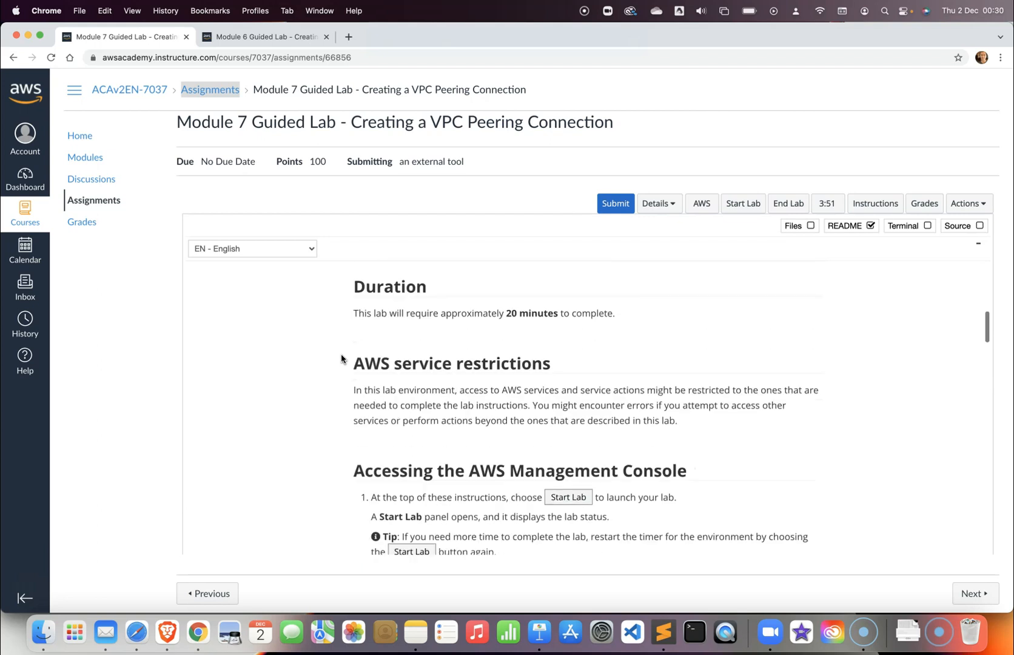
pyautogui.click(262, 36)
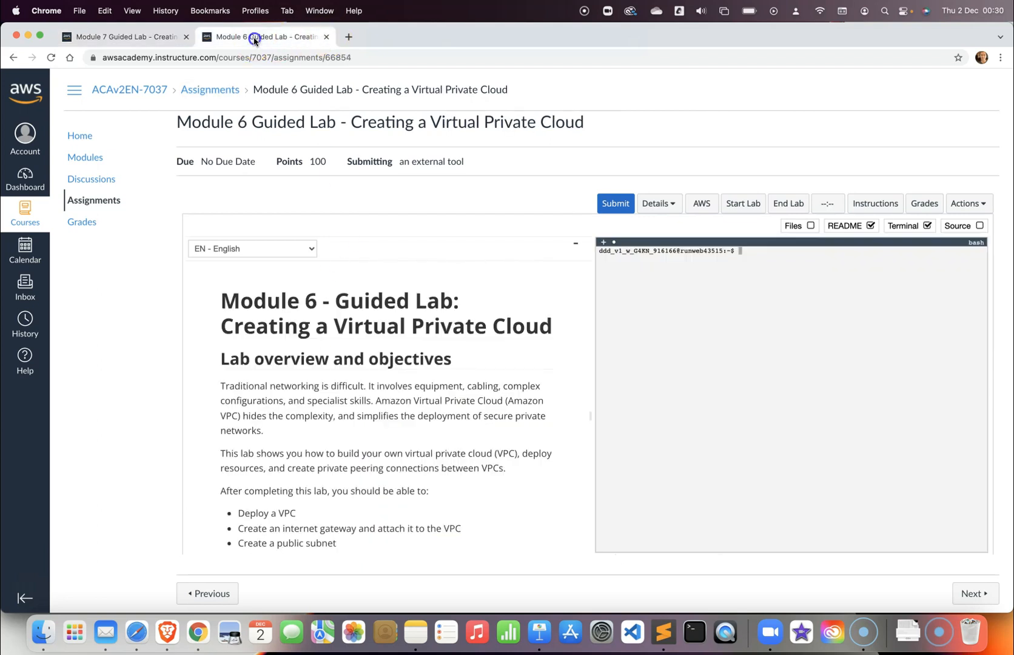
pyautogui.scroll(-3)
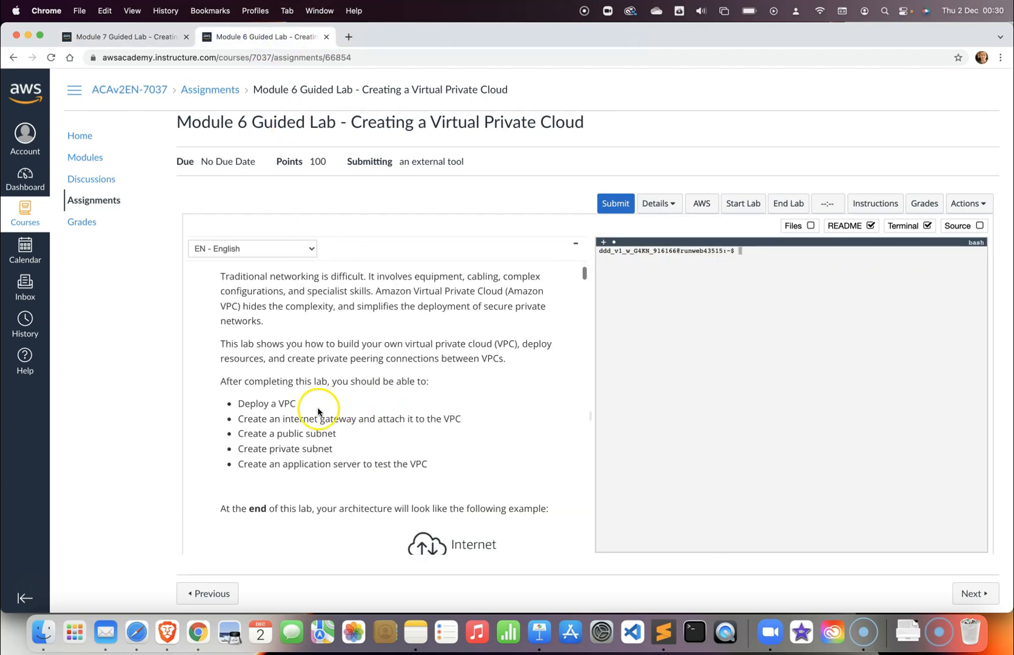
pyautogui.scroll(-3)
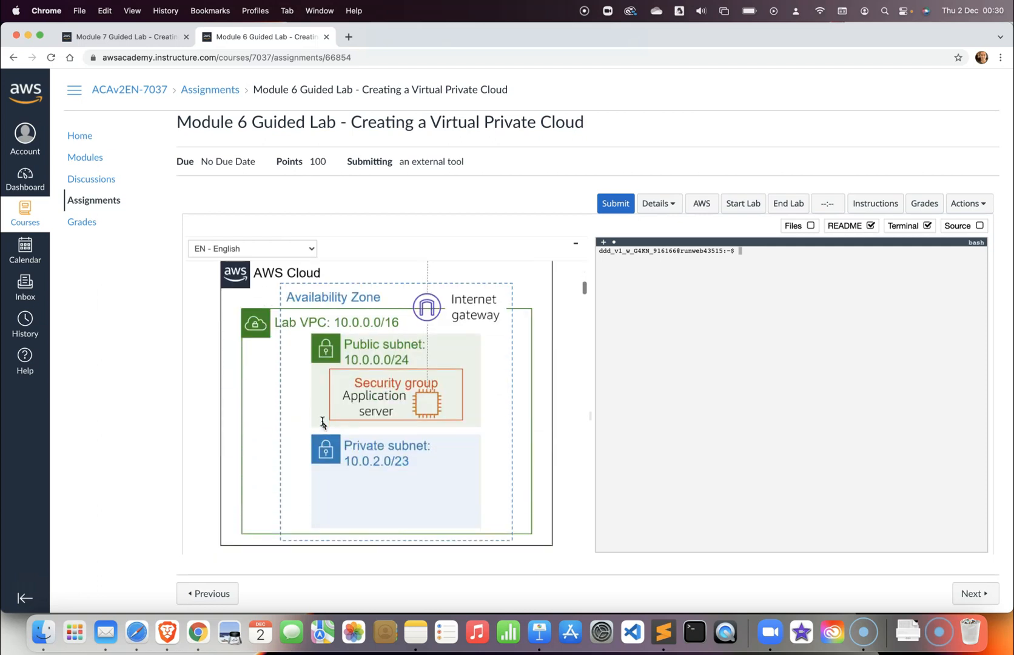
pyautogui.scroll(-3)
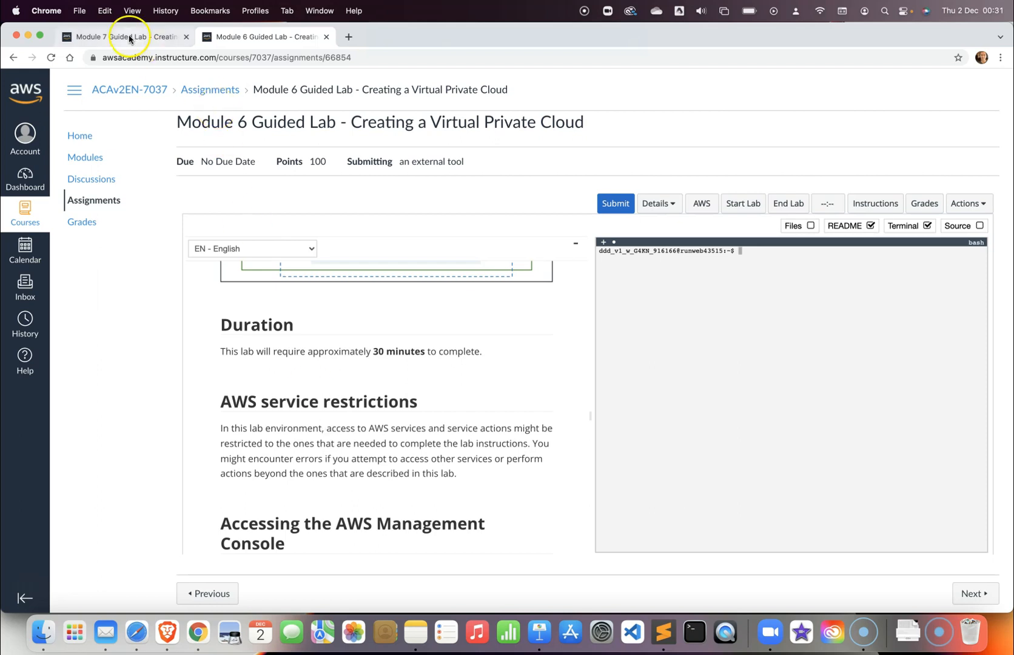
# Read Task 1 of the Module 7 peering lab through the diagram to the console steps 5–7.
pyautogui.click(124, 36)
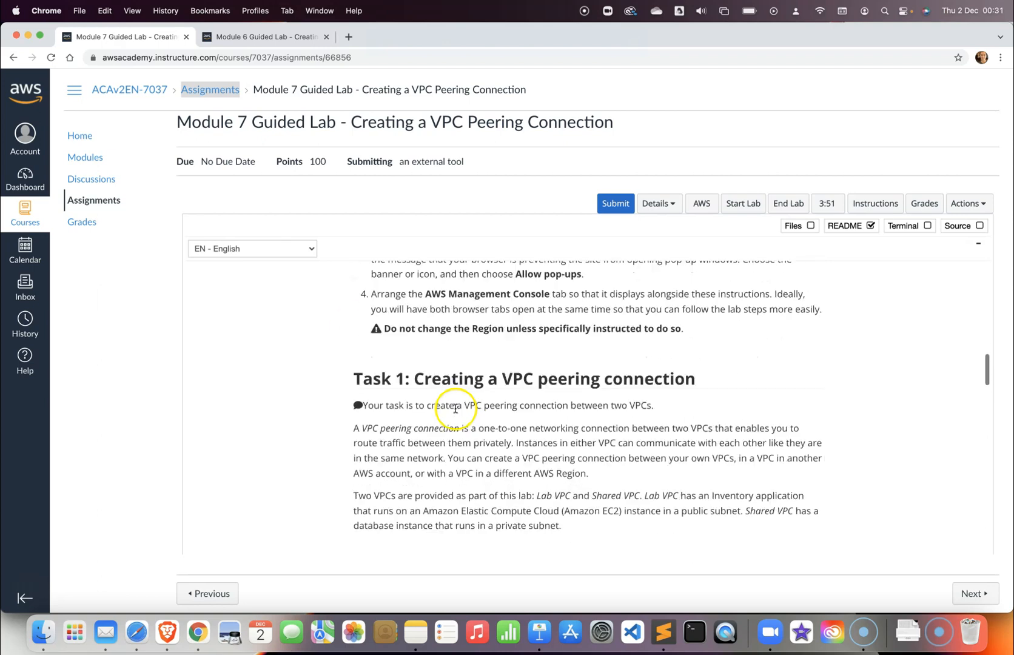
pyautogui.scroll(-3)
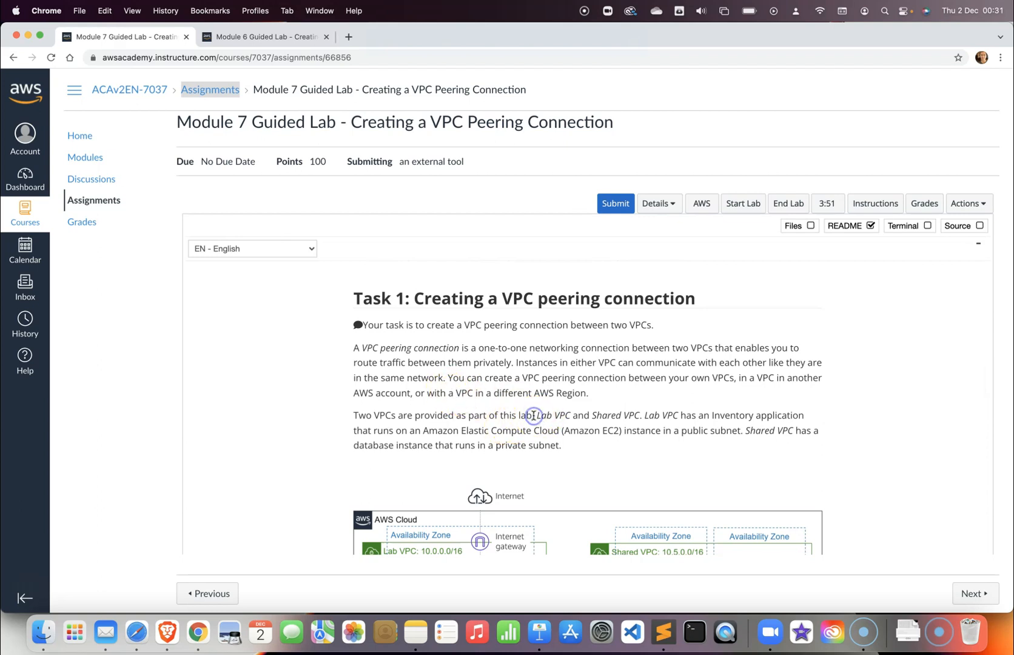
pyautogui.doubleClick(552, 415)
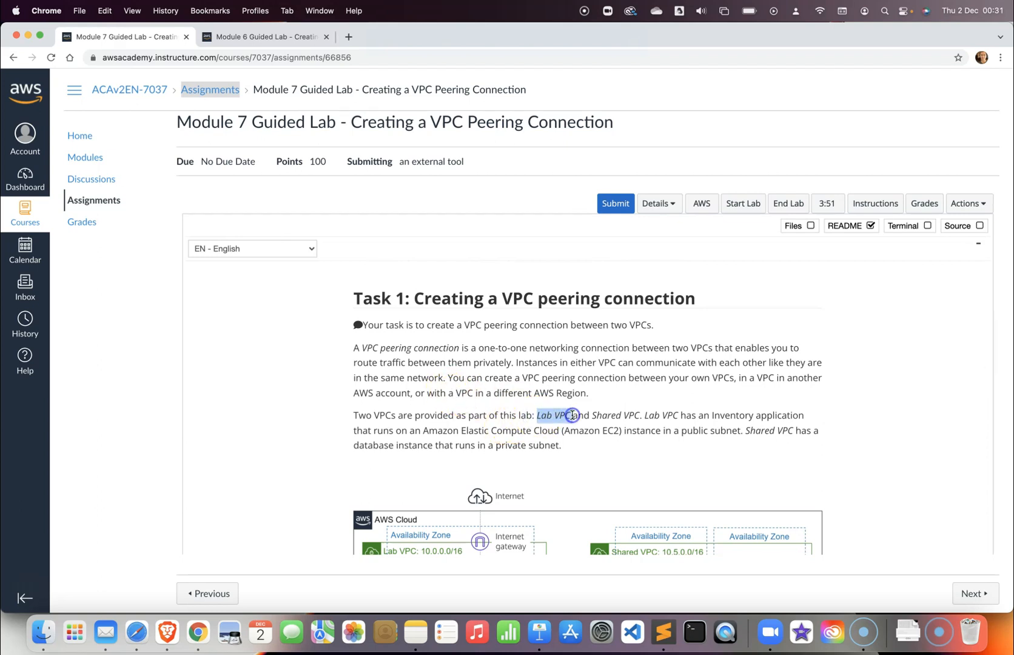
pyautogui.scroll(-3)
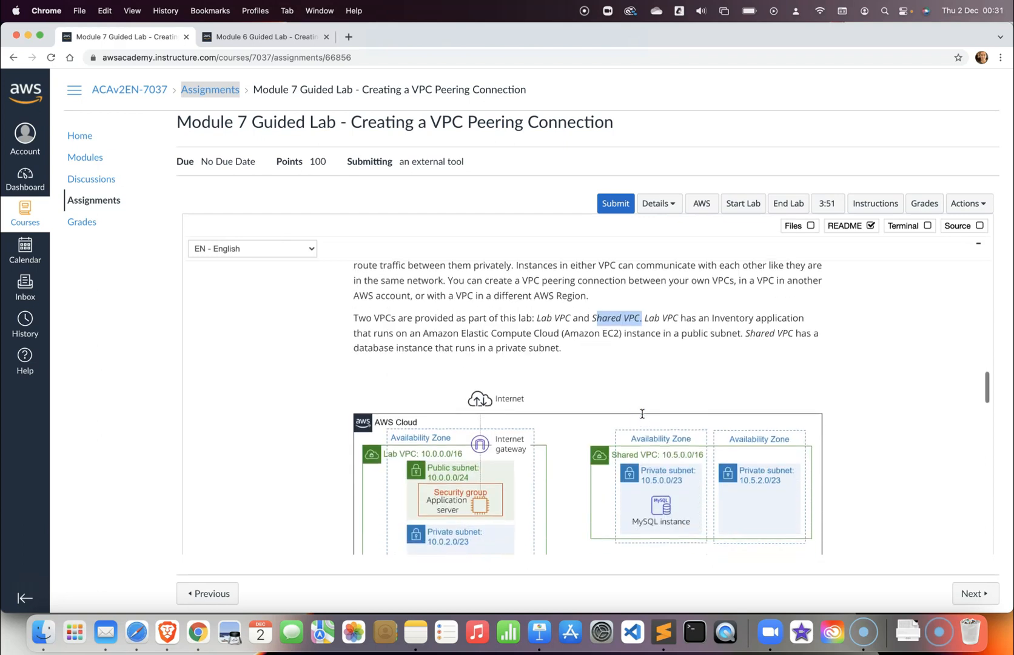
pyautogui.scroll(-3)
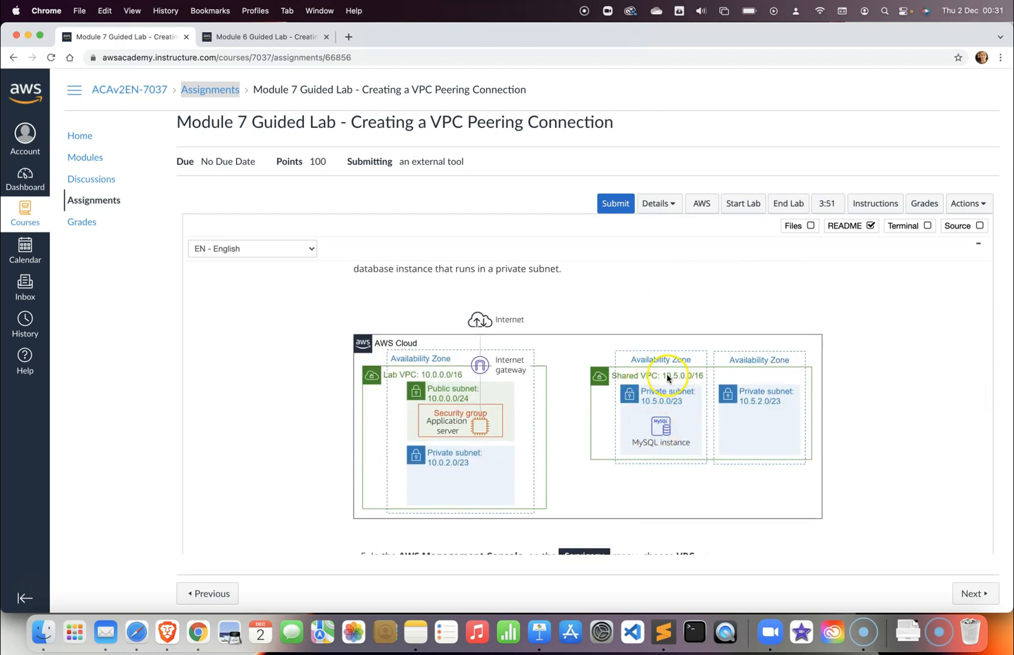
pyautogui.moveTo(655, 430)
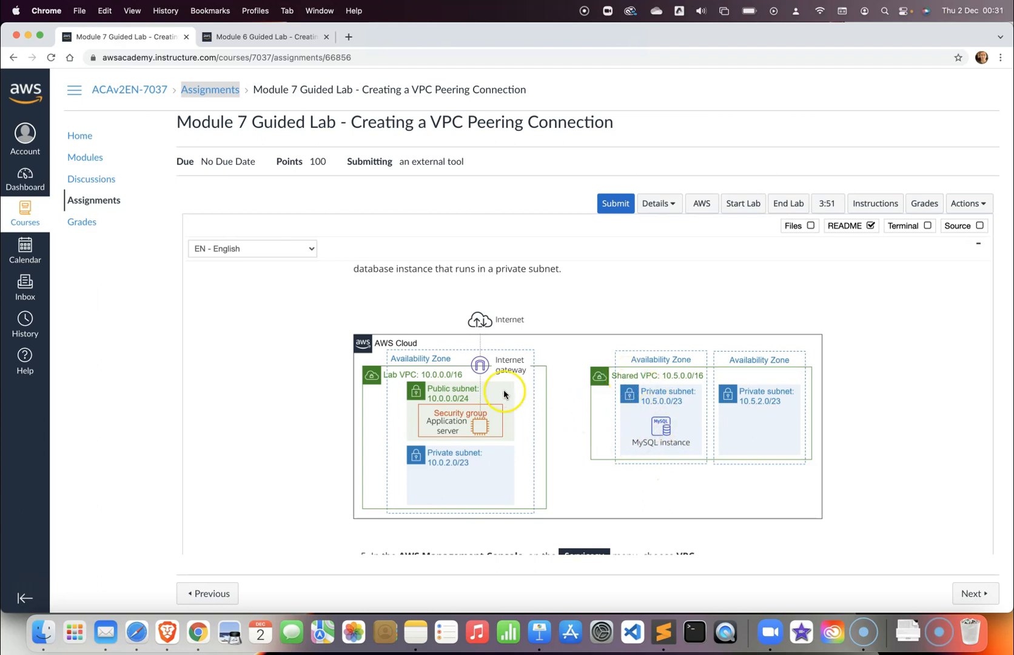
pyautogui.moveTo(447, 430)
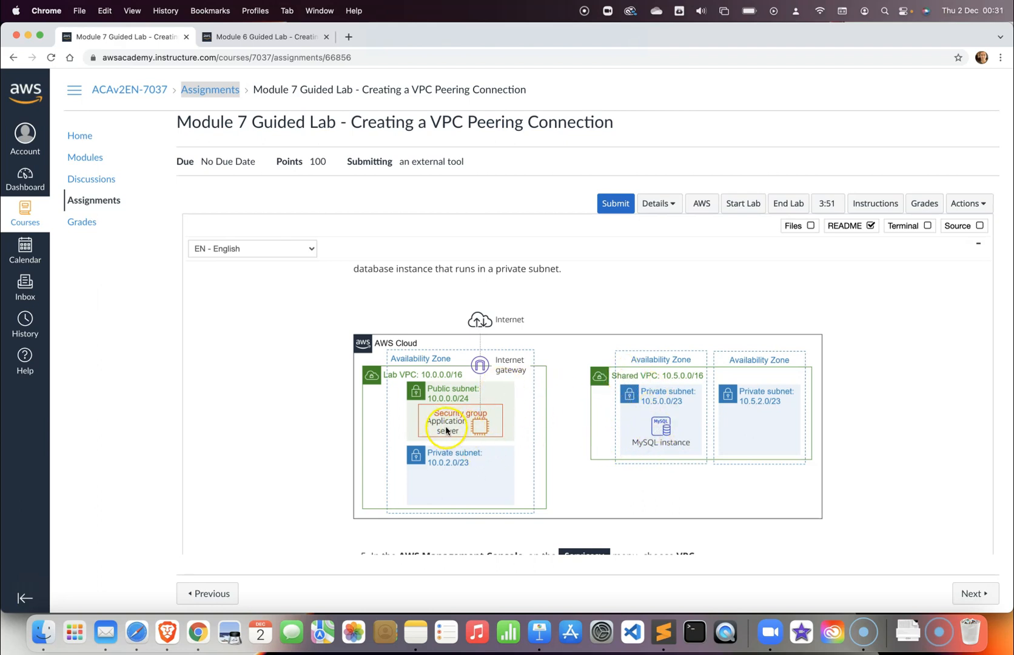
pyautogui.moveTo(399, 388)
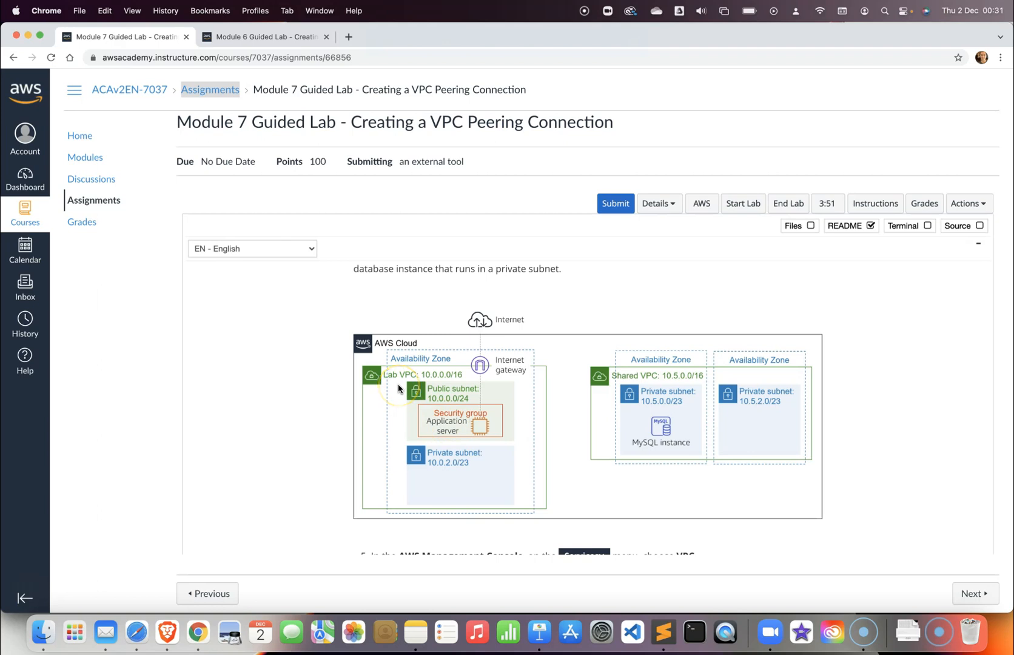
pyautogui.scroll(-3)
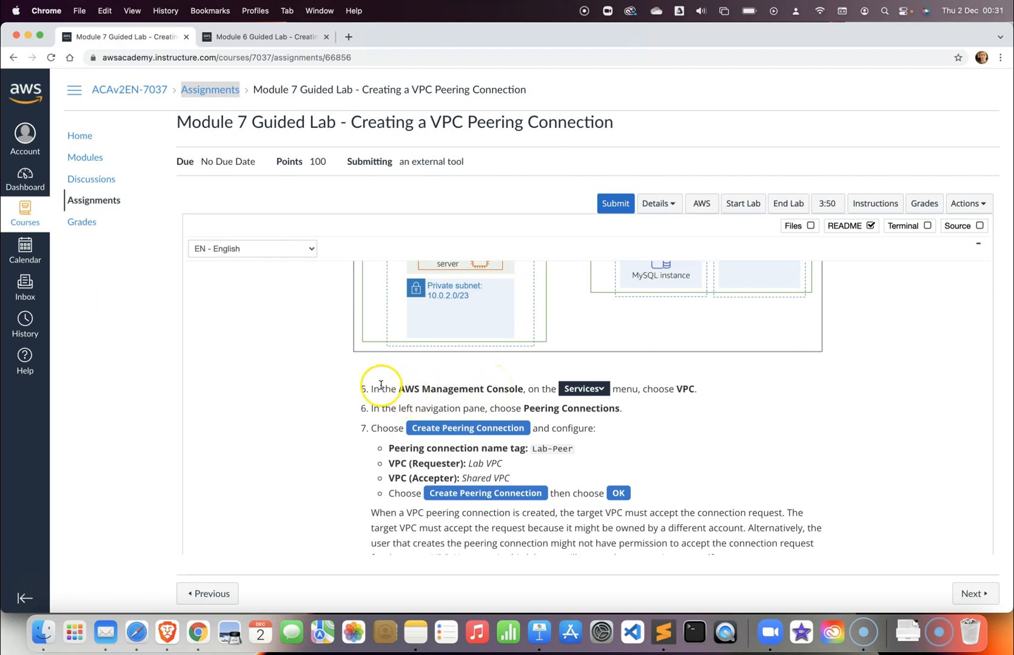
pyautogui.moveTo(392, 180)
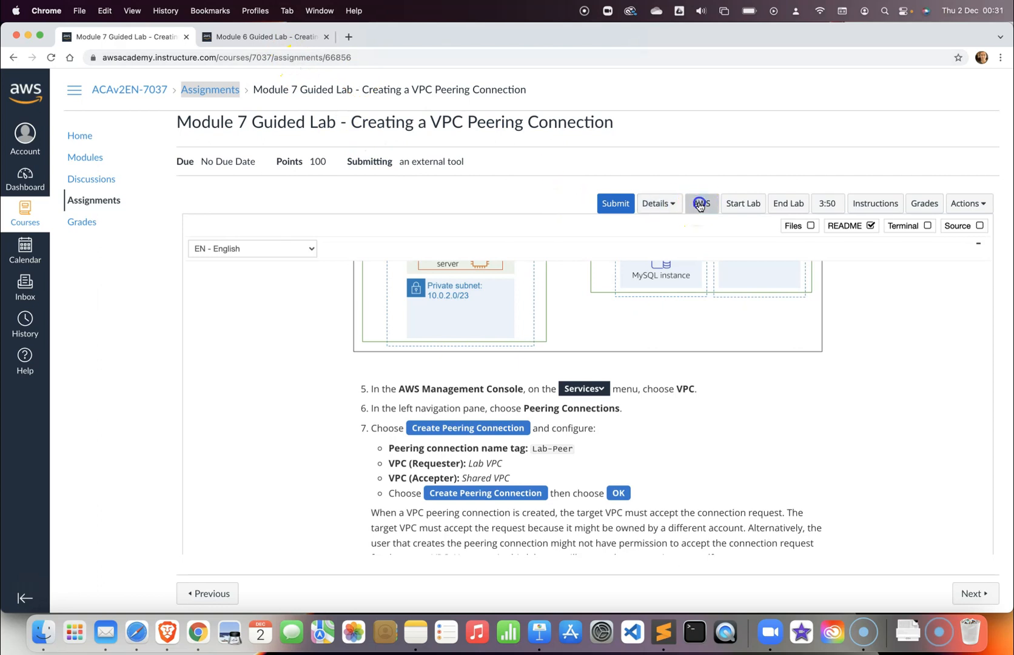
# Launch the lab's AWS console, logging out of the stale previous session first.
pyautogui.click(702, 202)
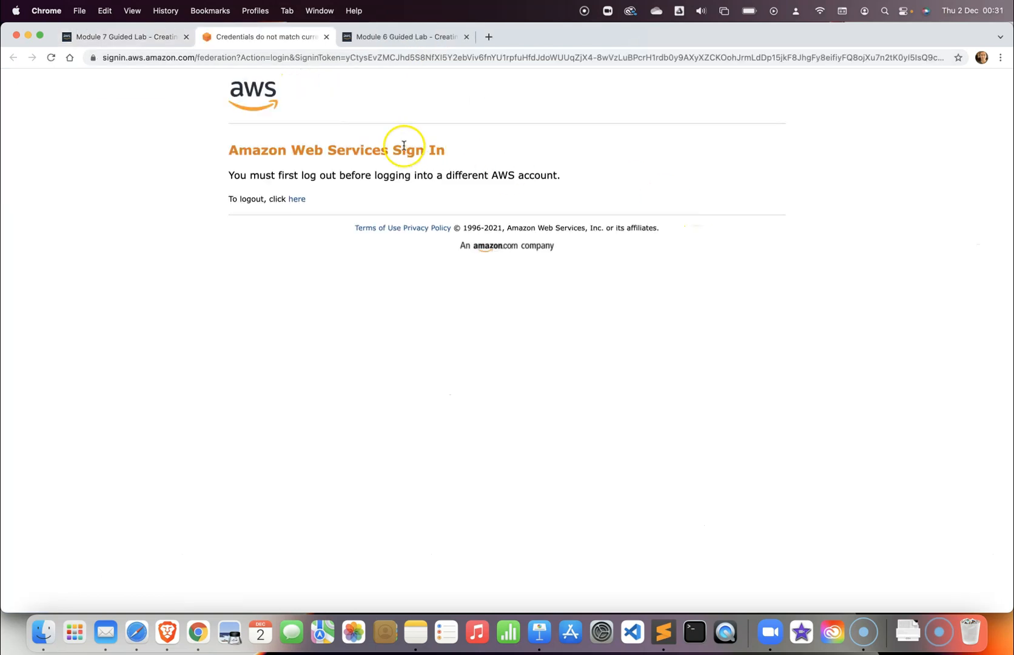
pyautogui.click(297, 199)
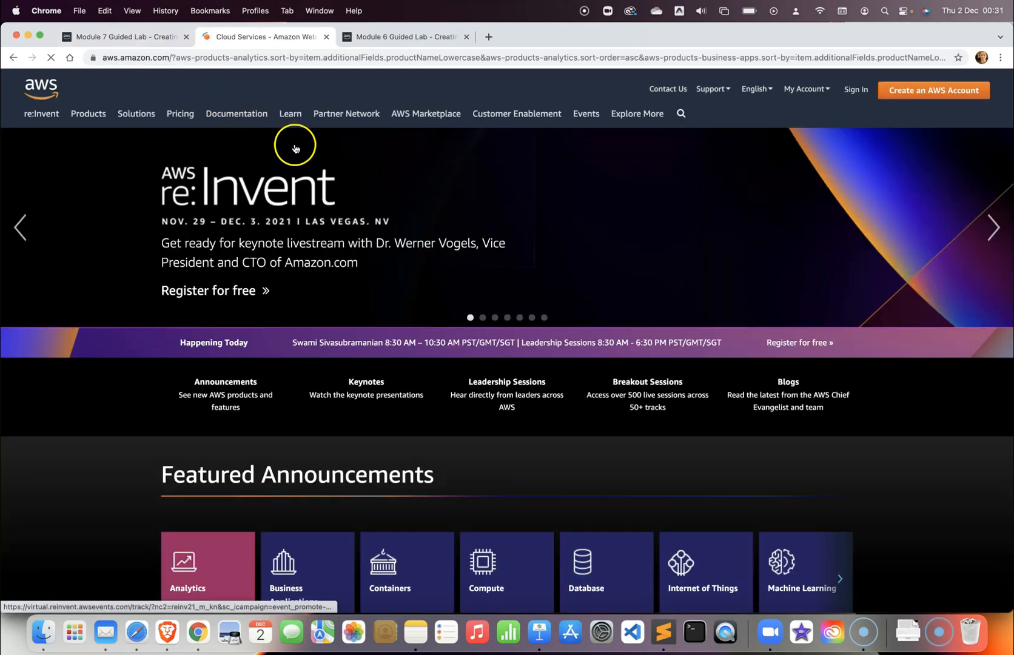
pyautogui.click(124, 37)
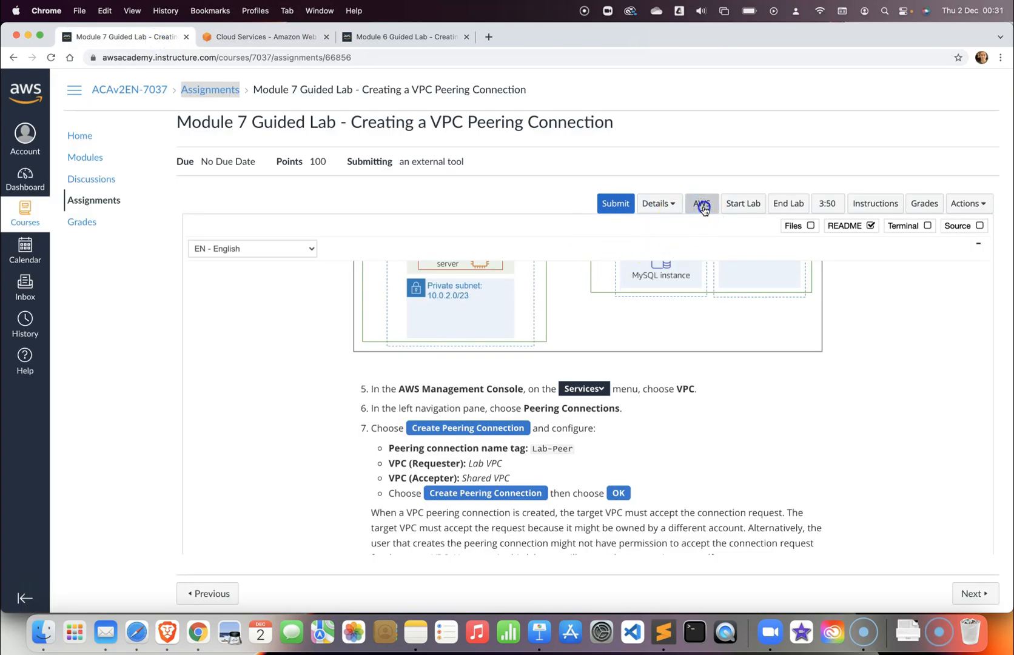
pyautogui.click(702, 202)
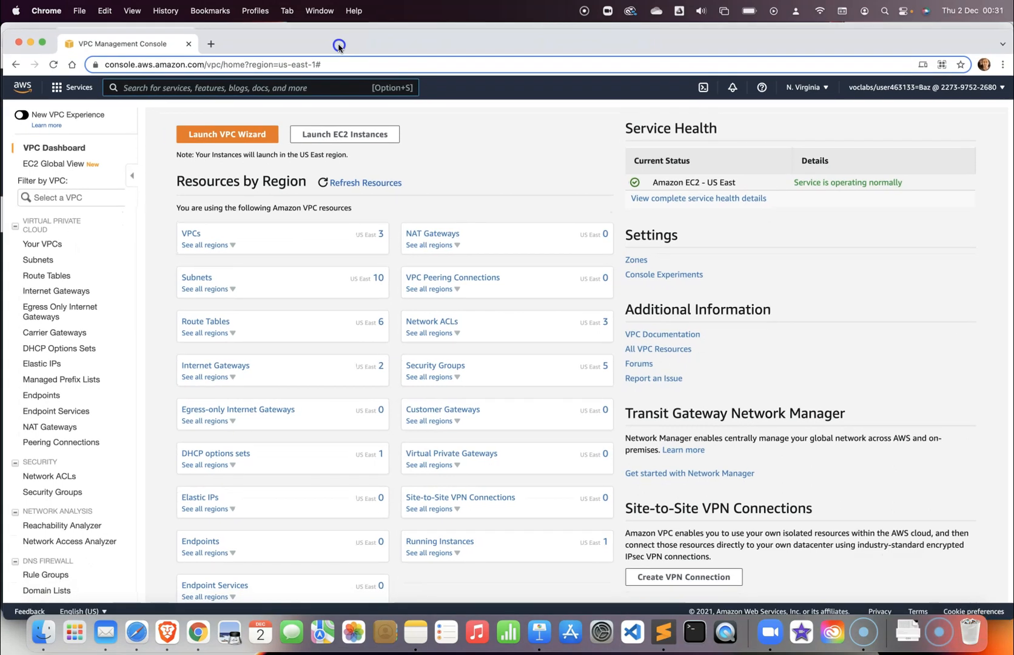
pyautogui.moveTo(62, 406)
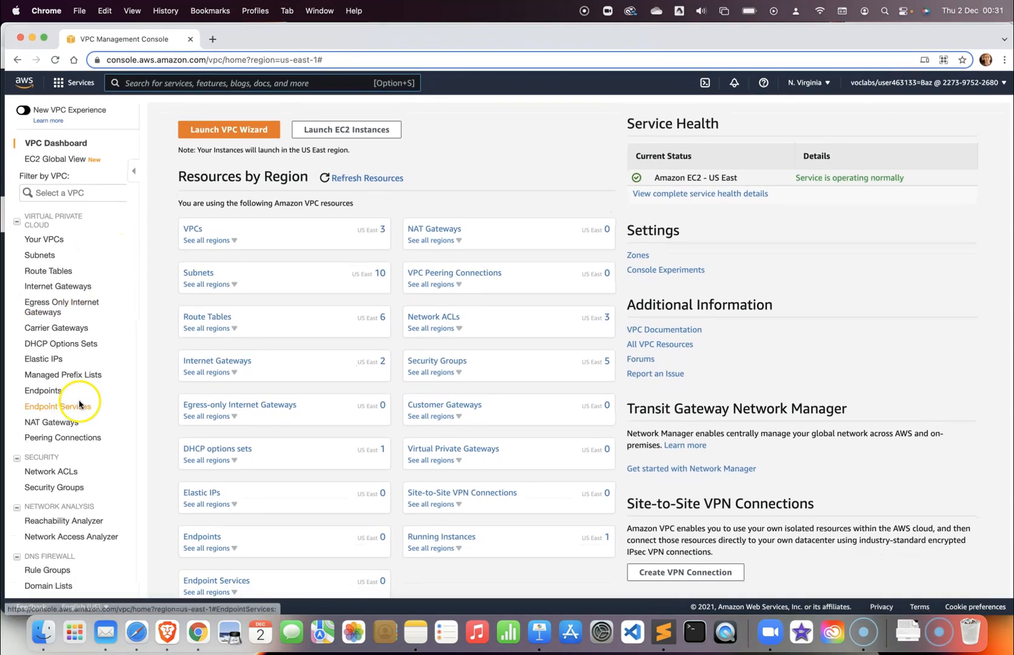
# Start a new peering connection from the VPC Peering Connections list.
pyautogui.click(65, 437)
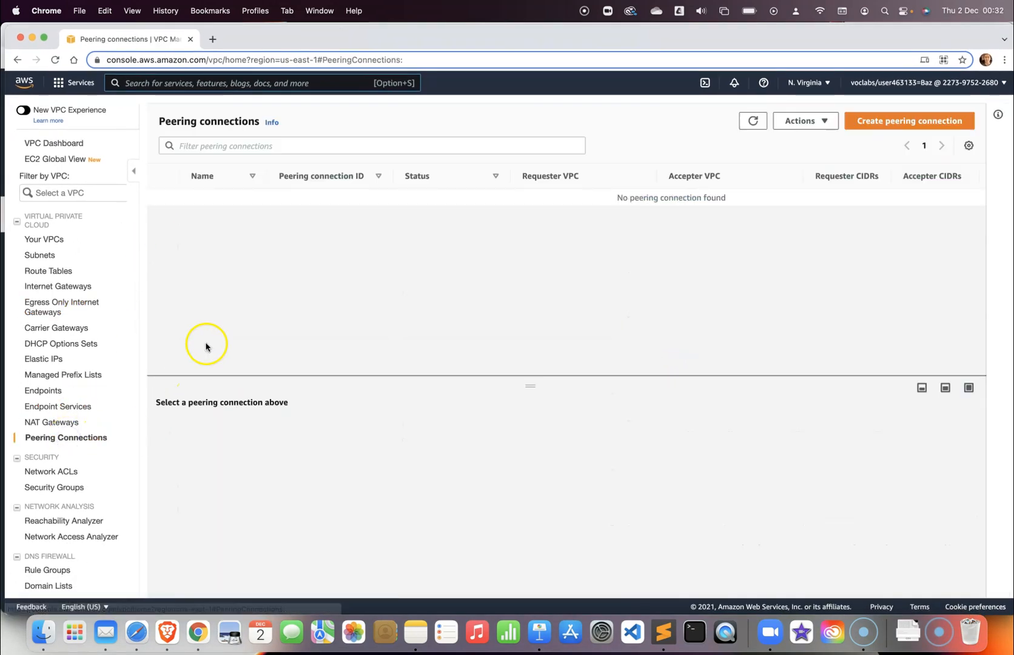
pyautogui.click(909, 120)
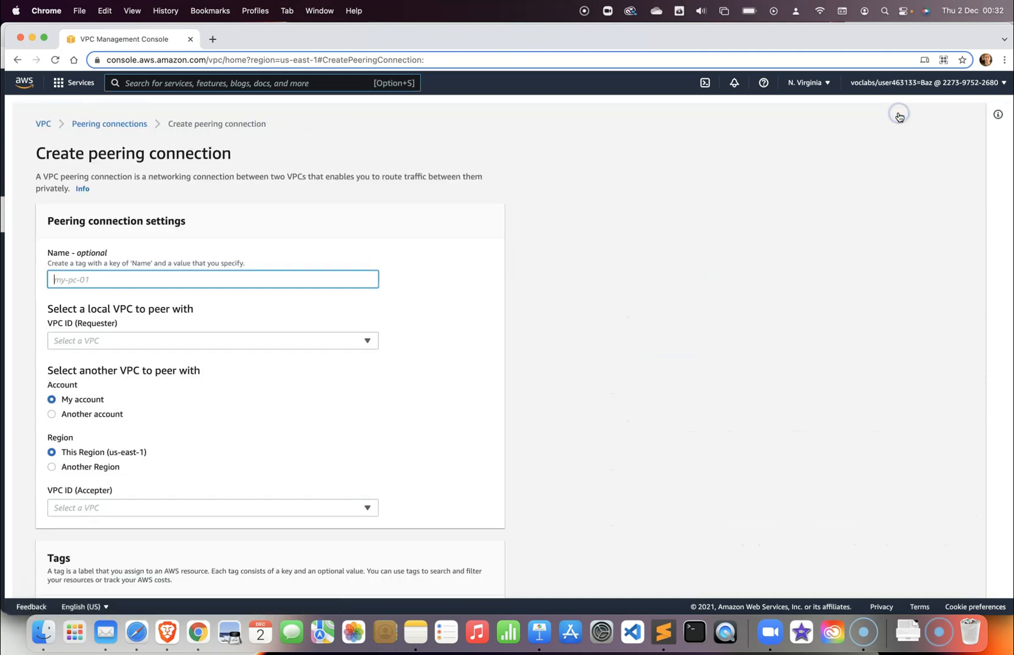
# Name the peering connection Lab-Peer with Lab VPC as the requester.
pyautogui.click(122, 36)
pyautogui.write('Lab-Peer')
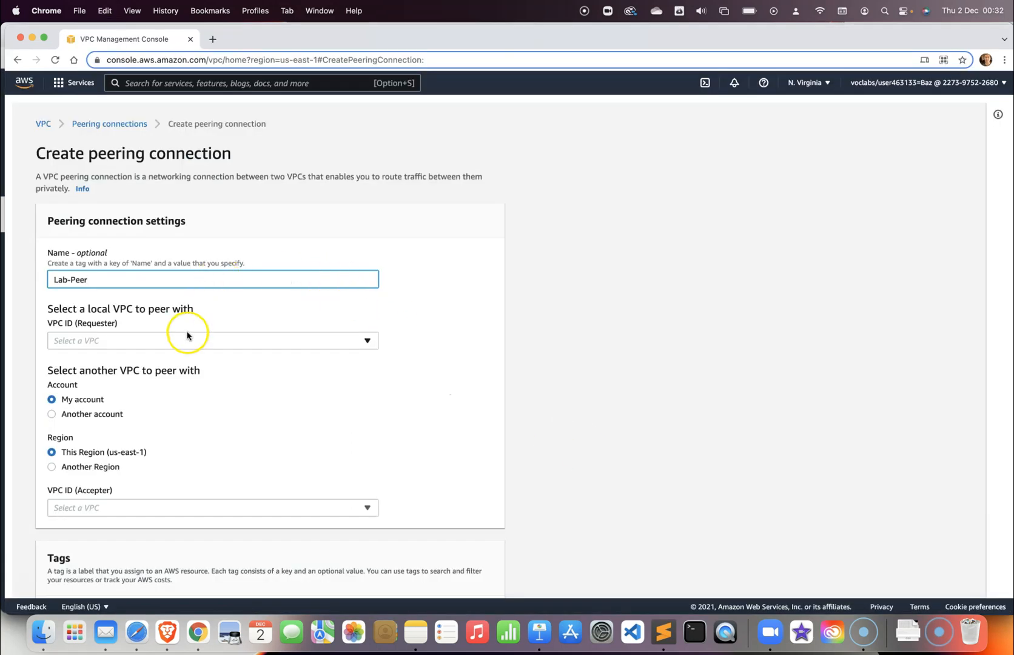
pyautogui.click(123, 36)
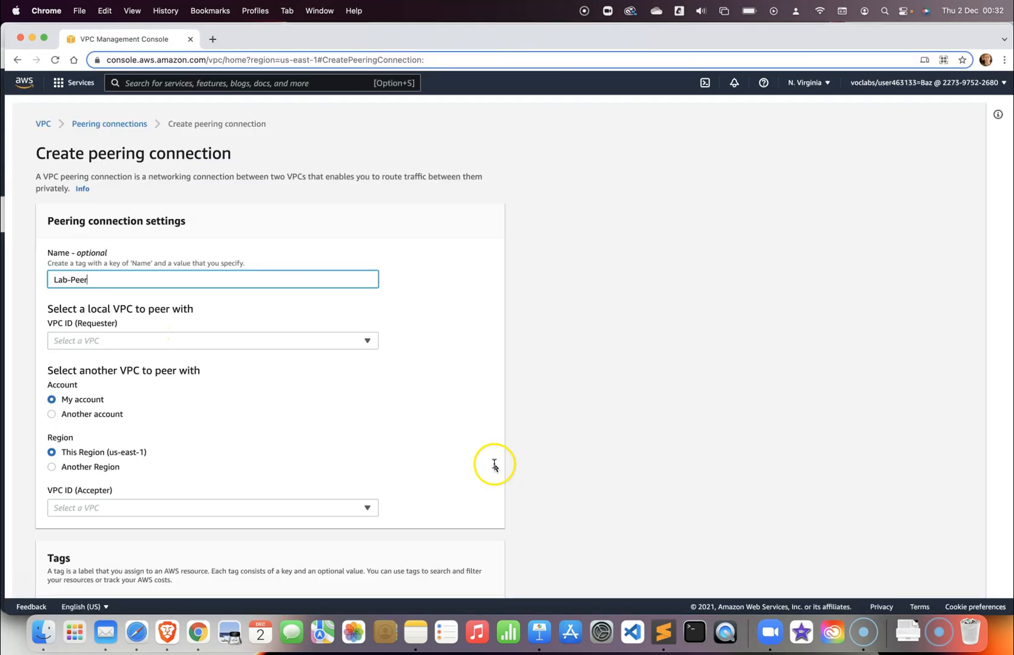
pyautogui.click(213, 340)
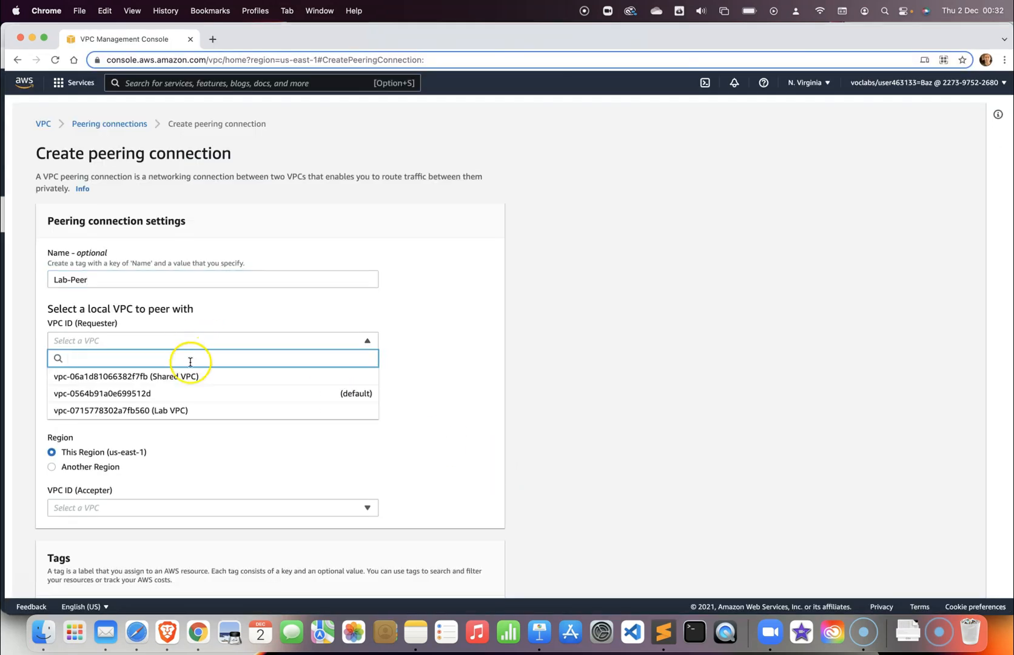
pyautogui.click(120, 411)
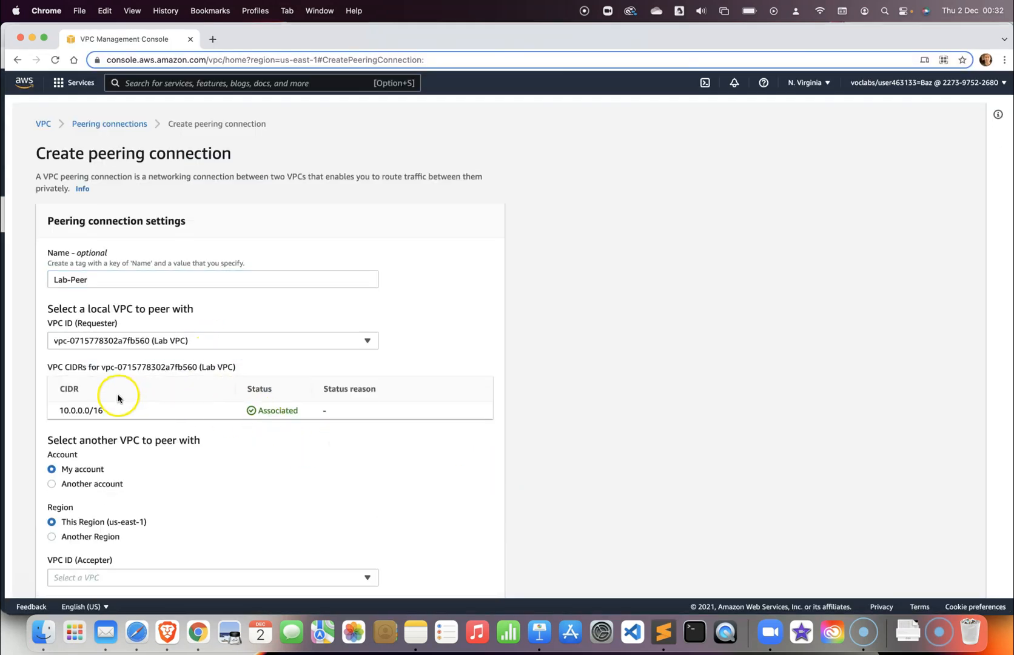
pyautogui.moveTo(173, 456)
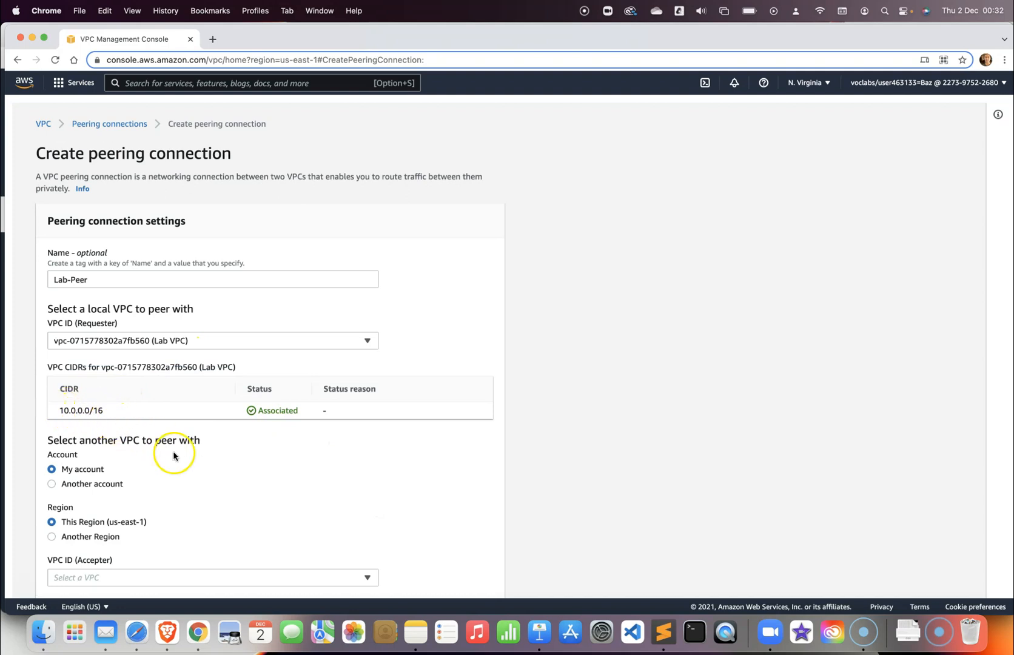
# Choose Shared VPC as the accepter and create the peering connection.
pyautogui.scroll(-3)
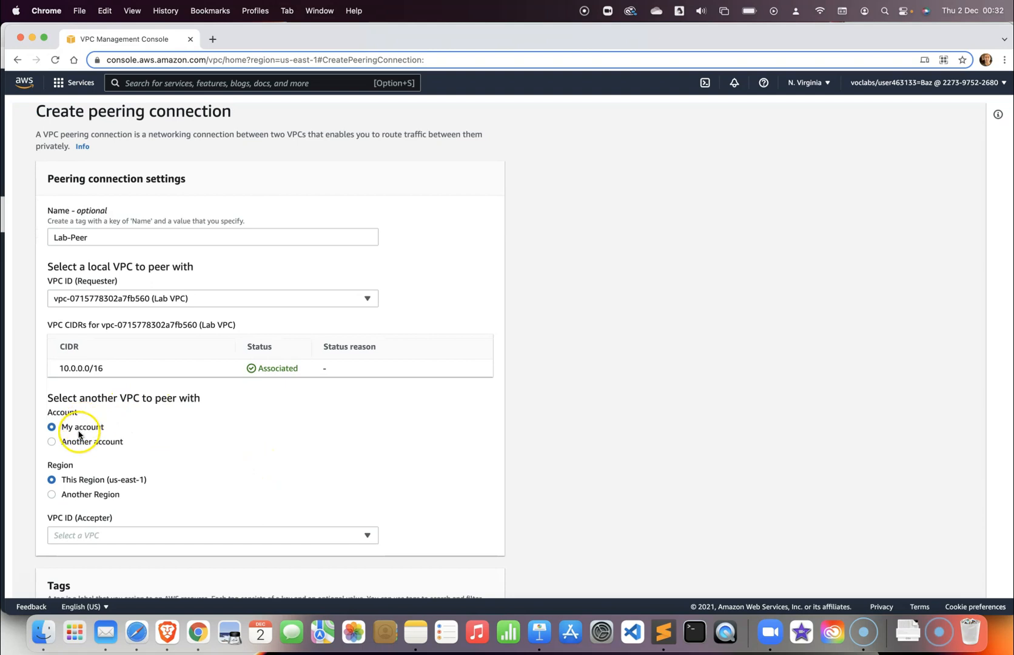
pyautogui.scroll(-3)
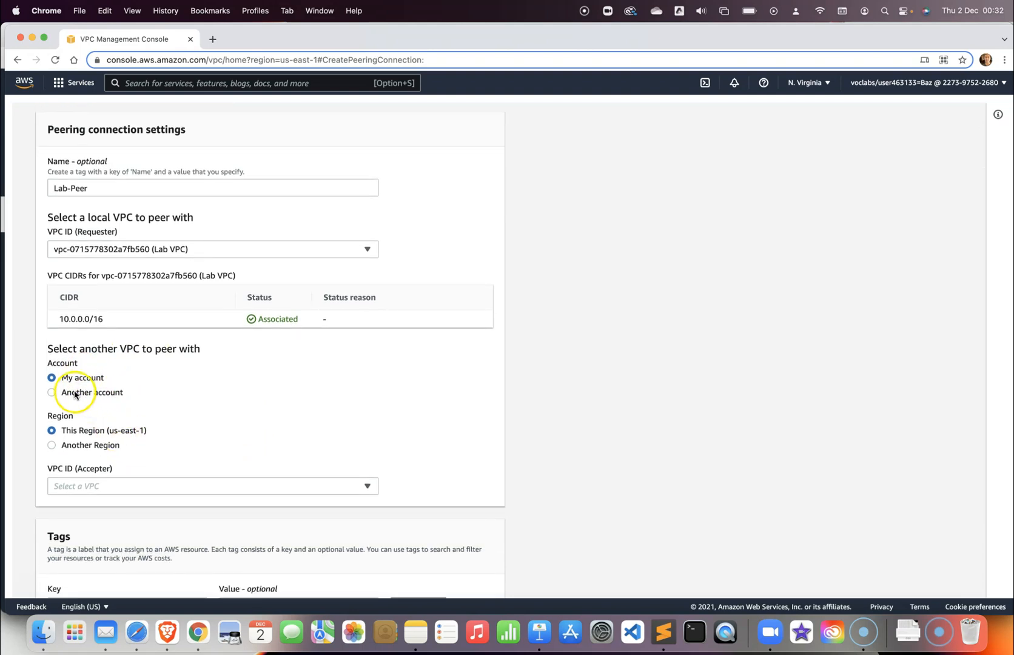
pyautogui.moveTo(92, 404)
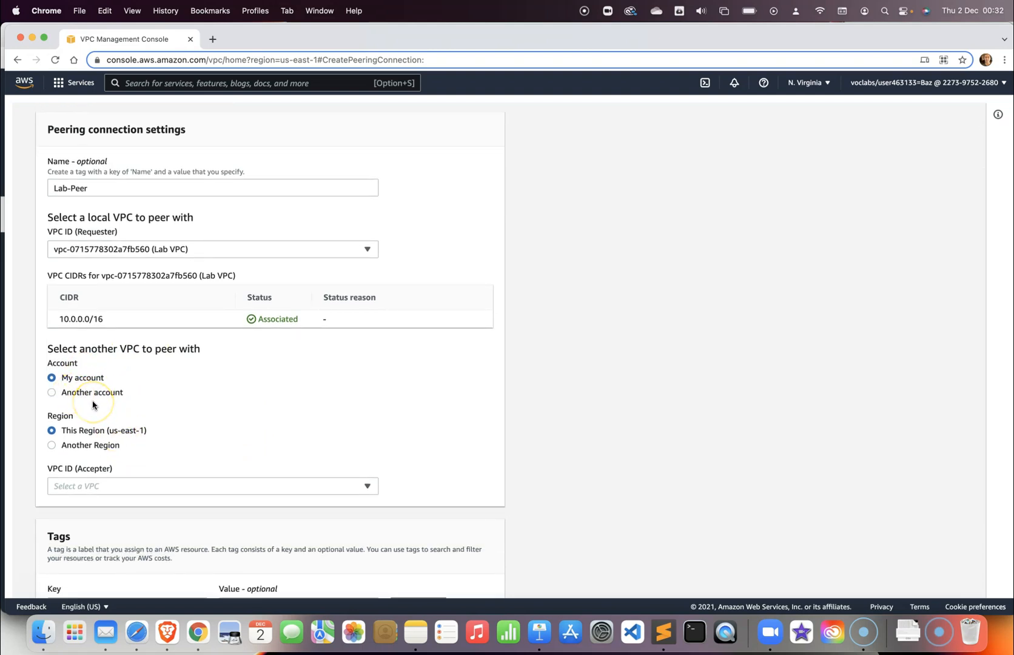
pyautogui.scroll(-3)
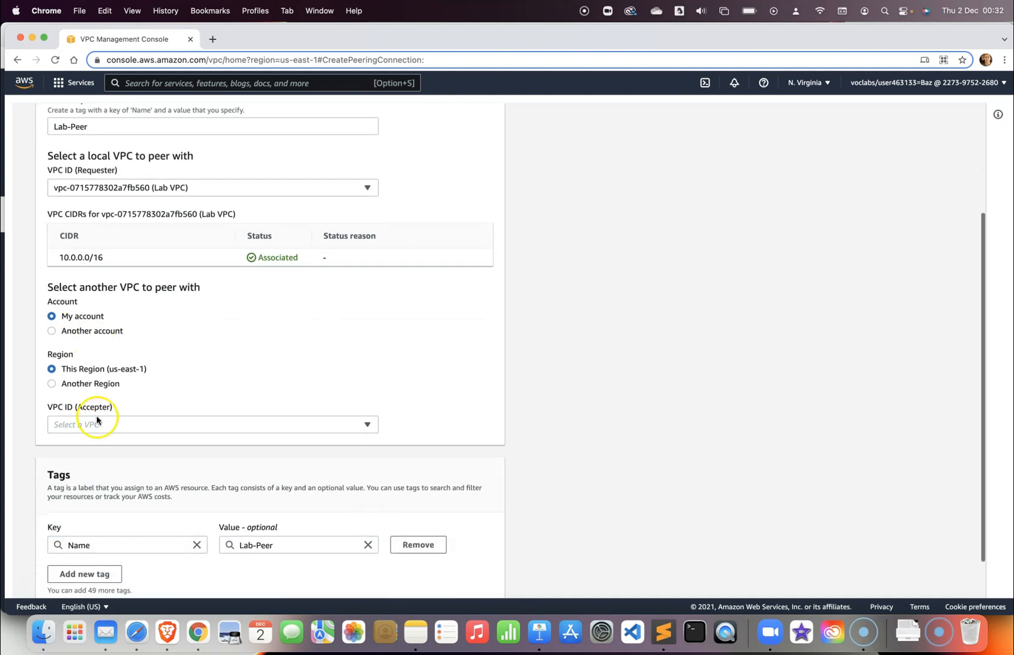
pyautogui.click(213, 424)
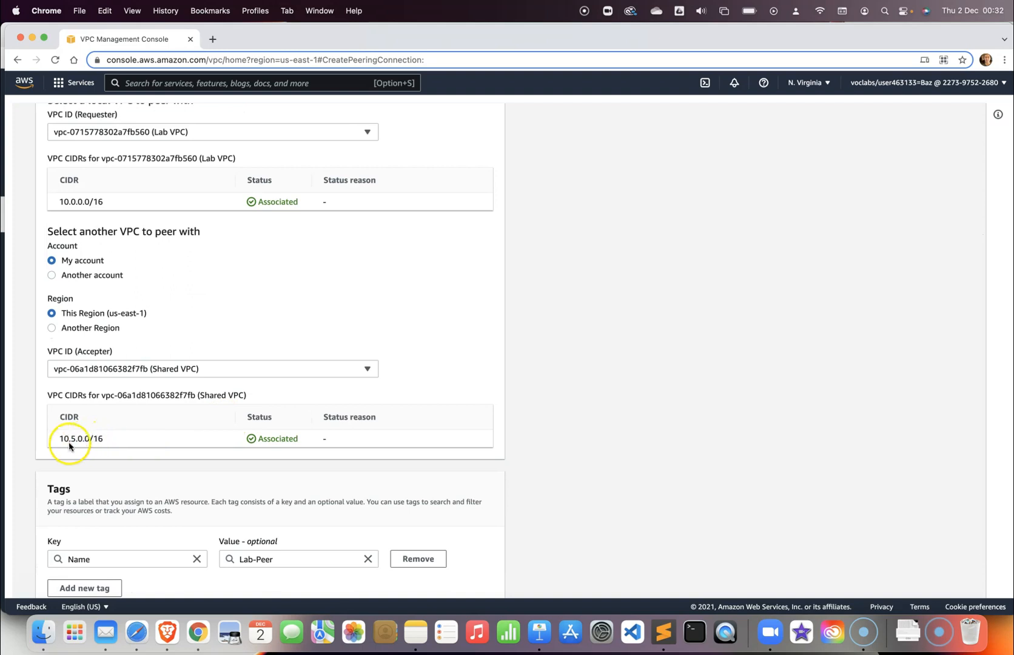
pyautogui.doubleClick(80, 438)
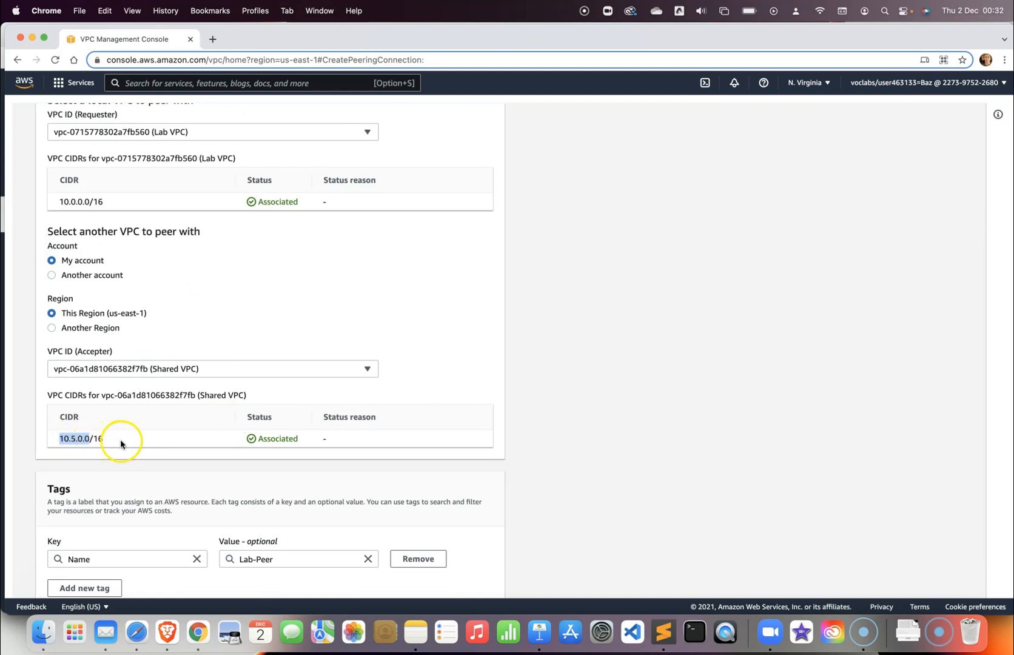
pyautogui.click(416, 580)
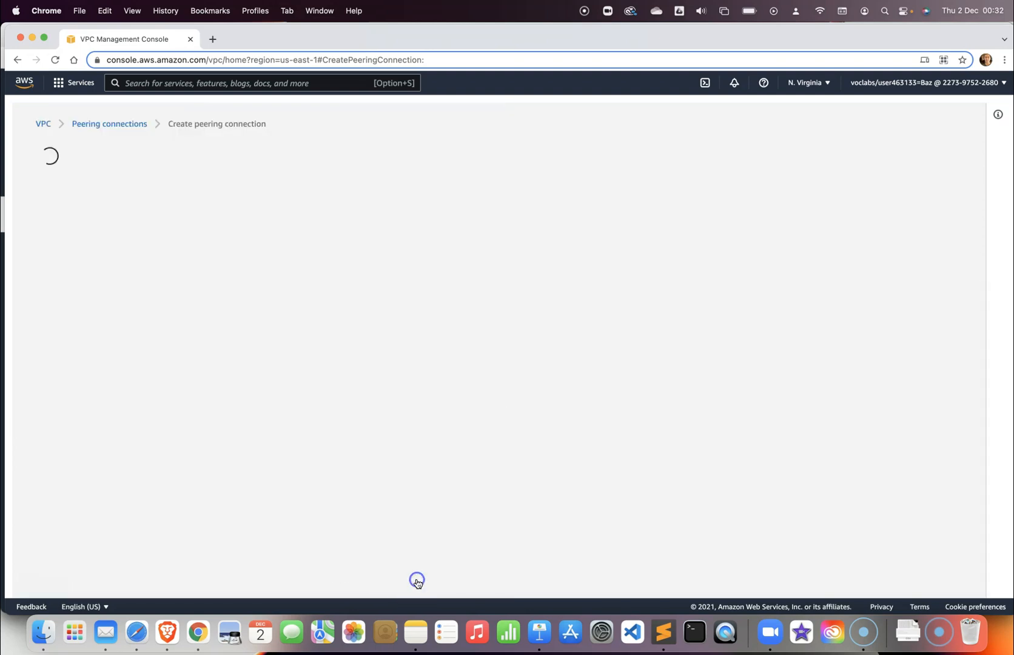
pyautogui.click(127, 36)
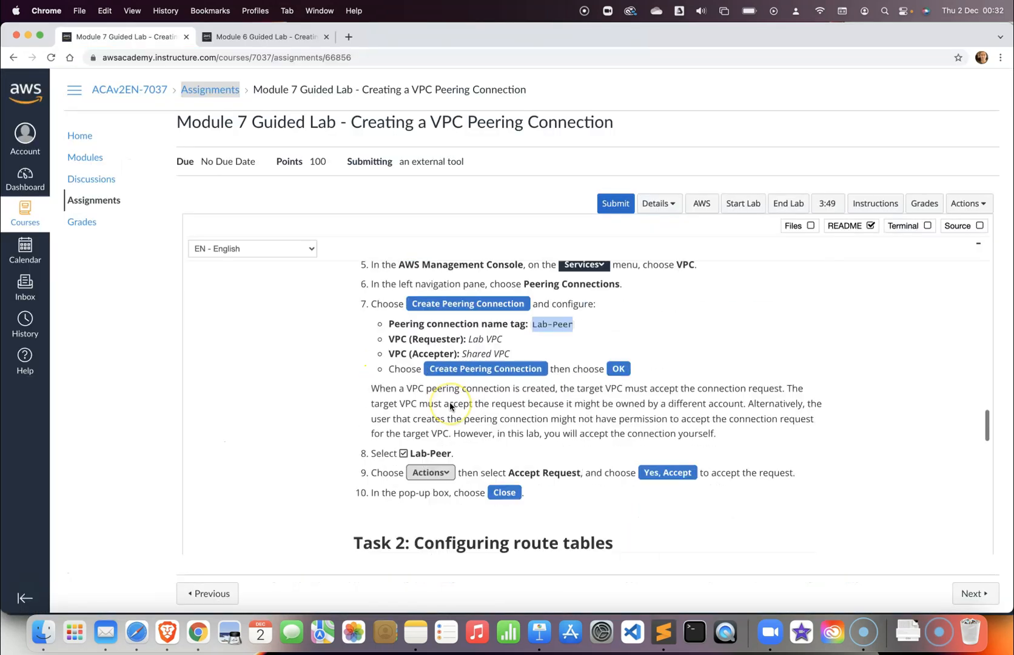
pyautogui.scroll(-3)
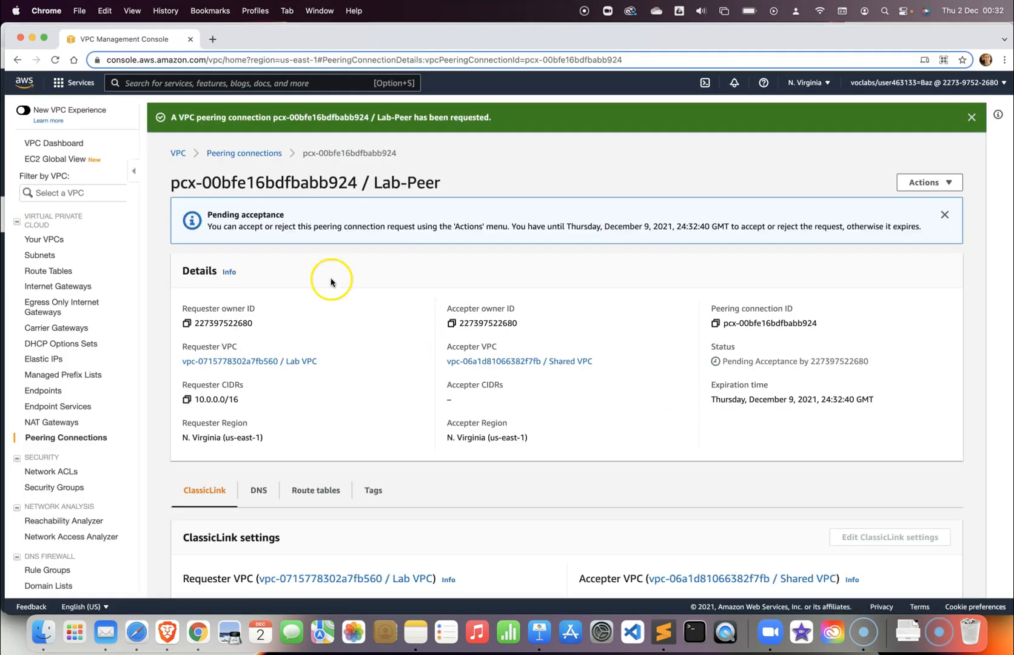
# Accept the Lab-Peer peering request so the connection becomes established.
pyautogui.click(244, 153)
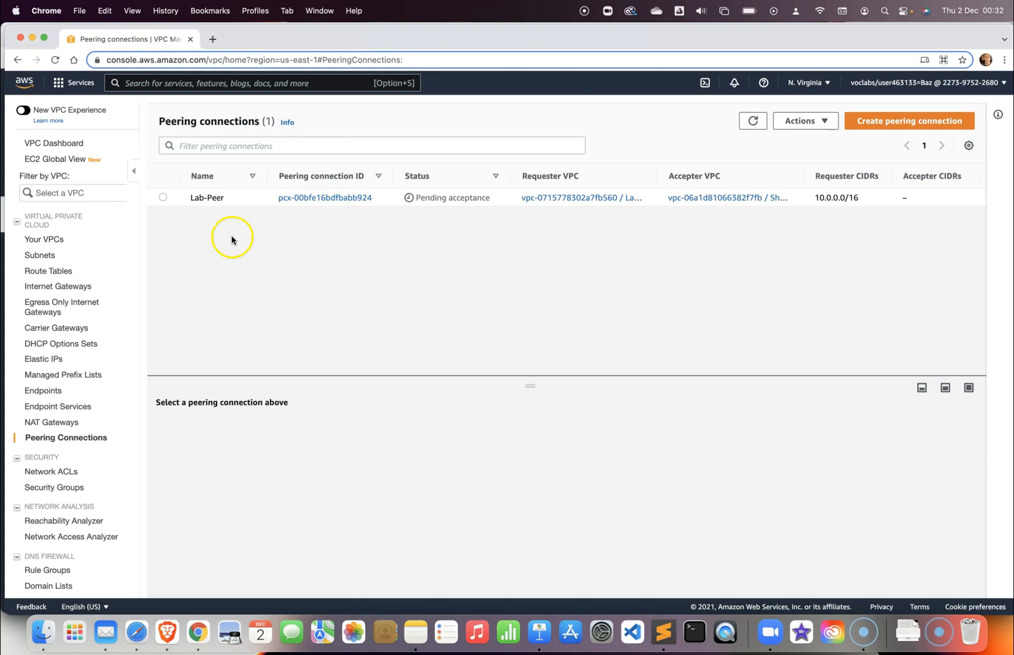
pyautogui.click(163, 197)
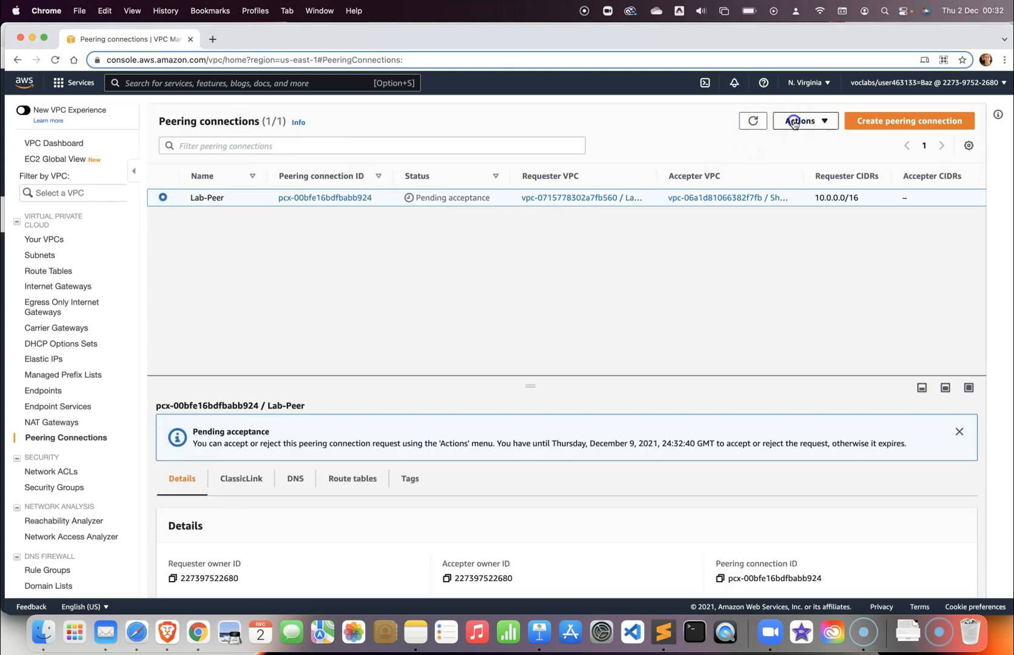
pyautogui.click(804, 120)
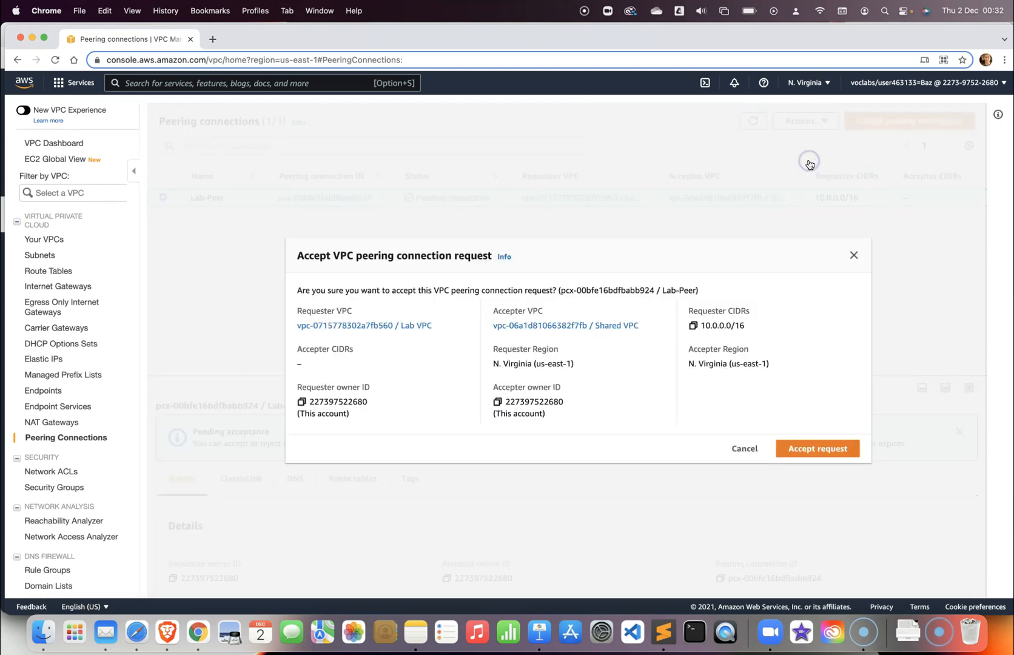
pyautogui.click(817, 447)
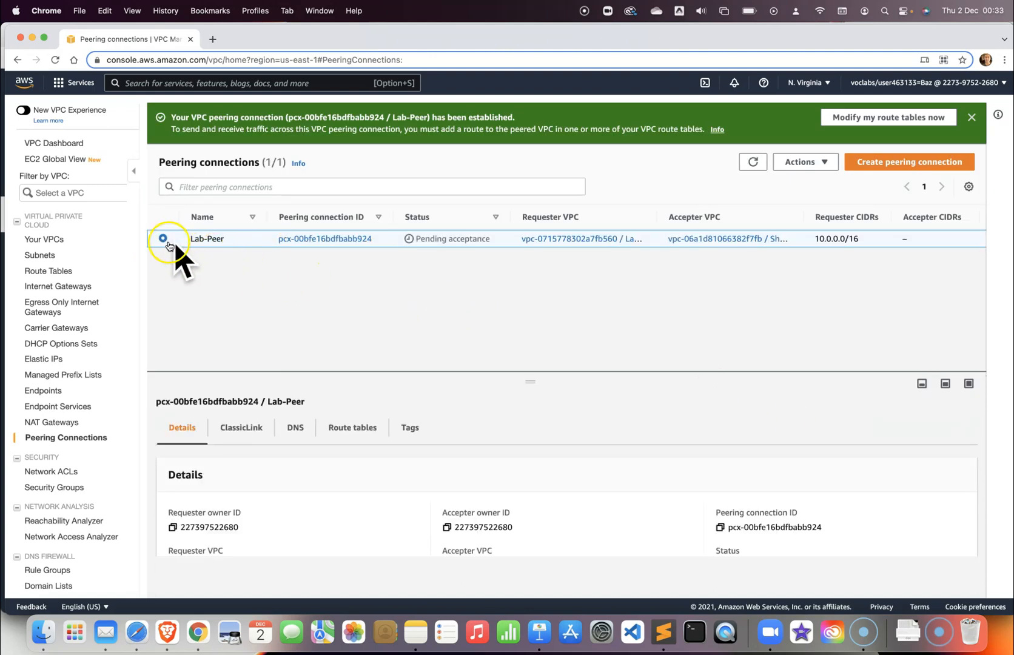
pyautogui.click(163, 239)
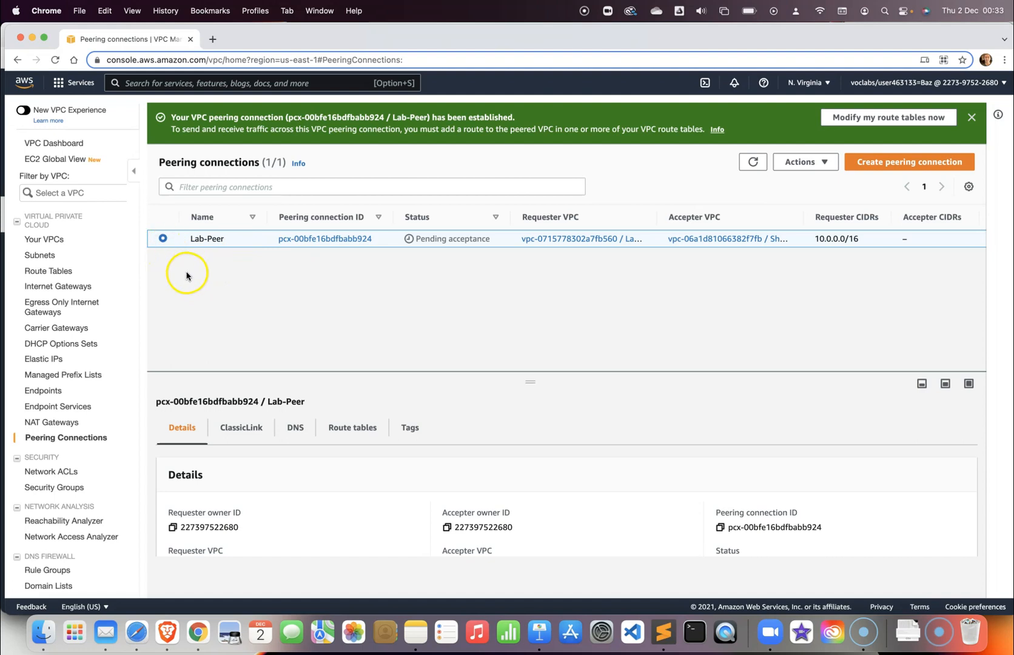
pyautogui.click(123, 36)
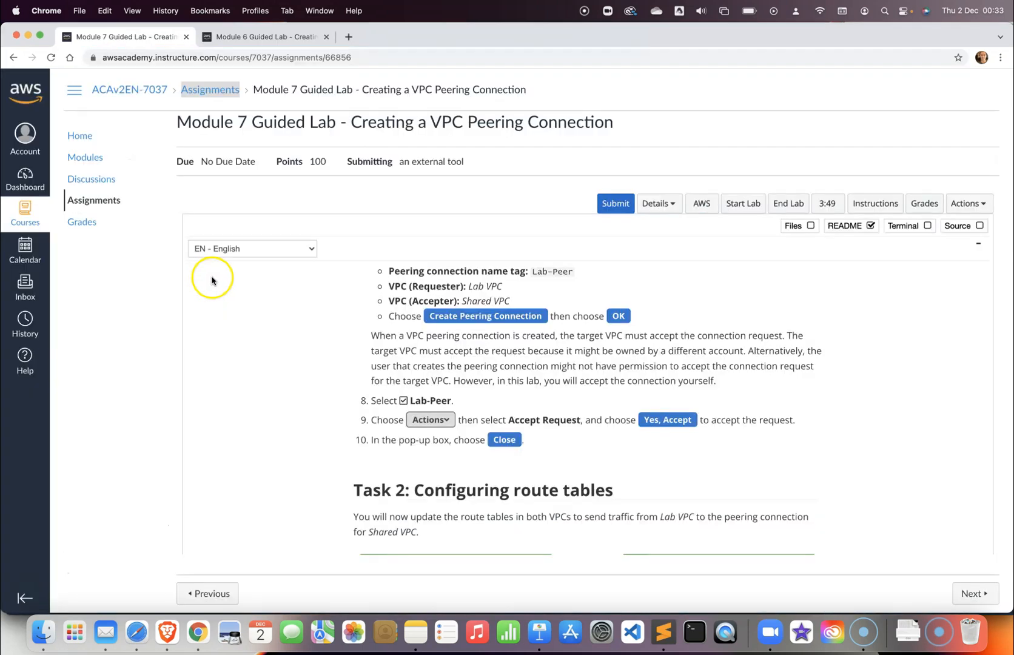
# Read Task 2's route table steps and select the Lab Public Route Table for editing.
pyautogui.scroll(-3)
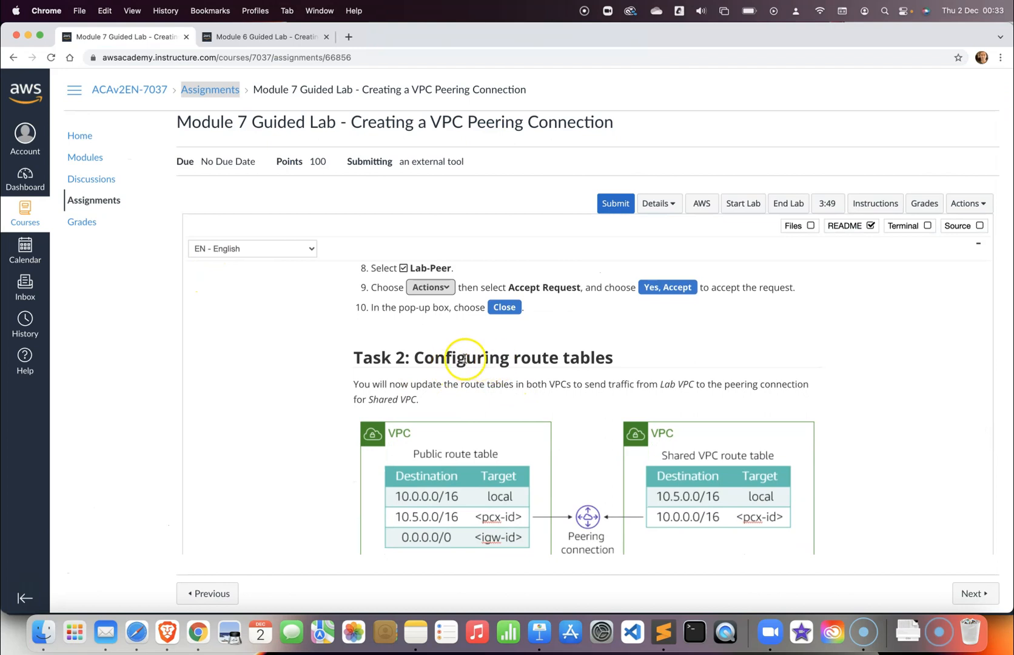
pyautogui.scroll(-3)
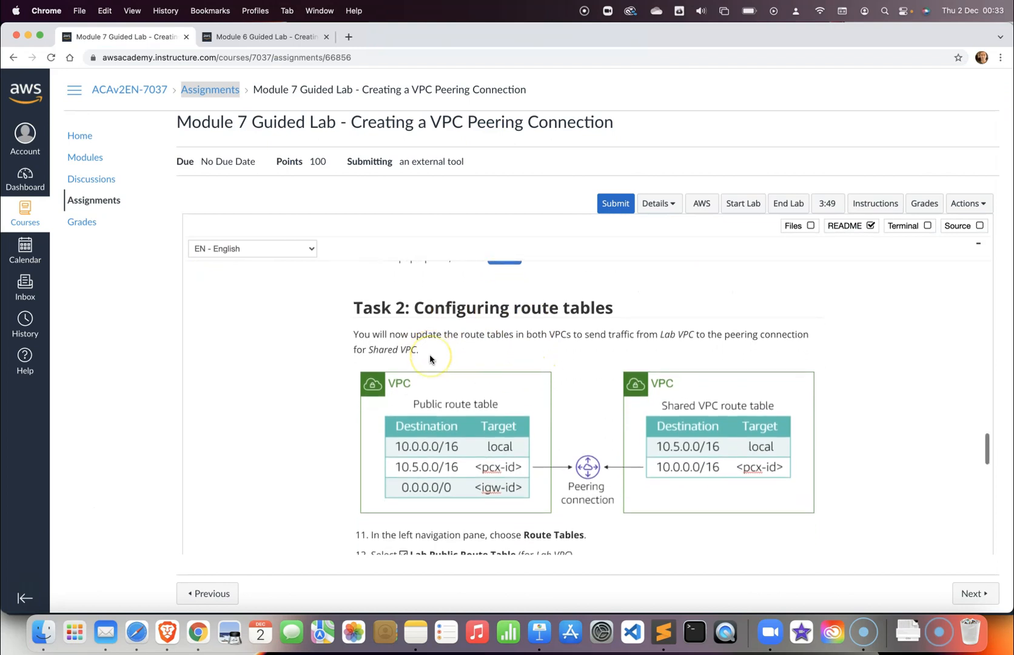
pyautogui.scroll(-3)
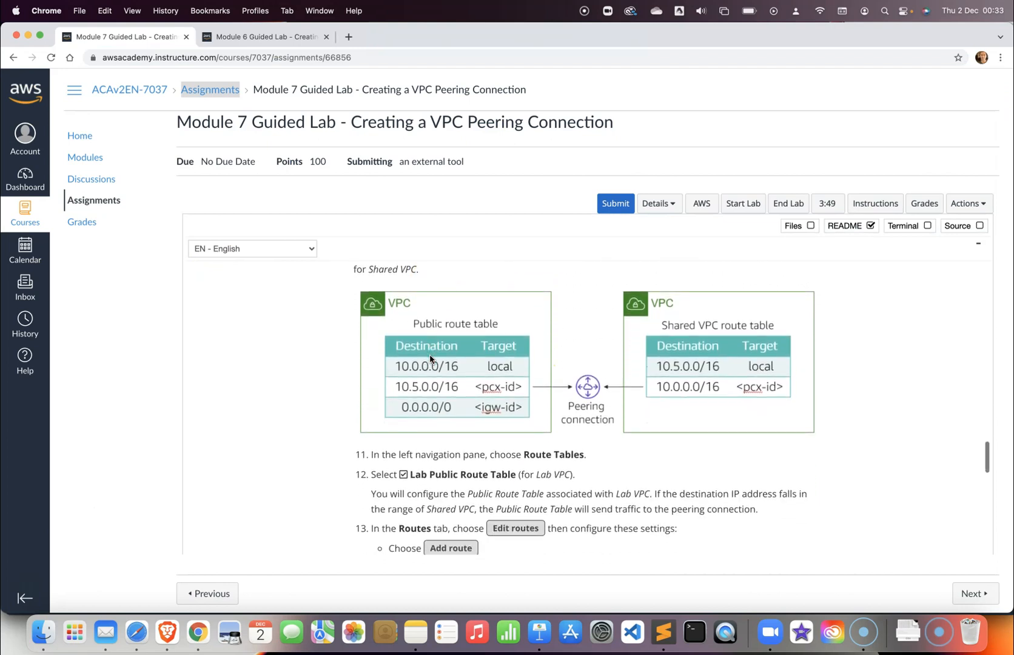
pyautogui.scroll(-3)
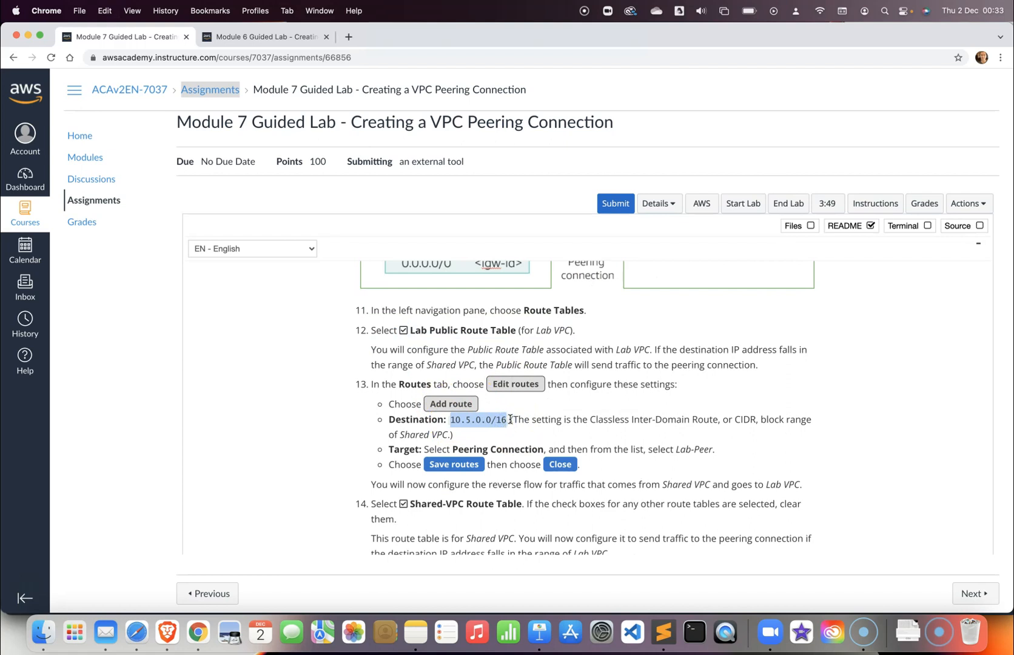
pyautogui.moveTo(233, 83)
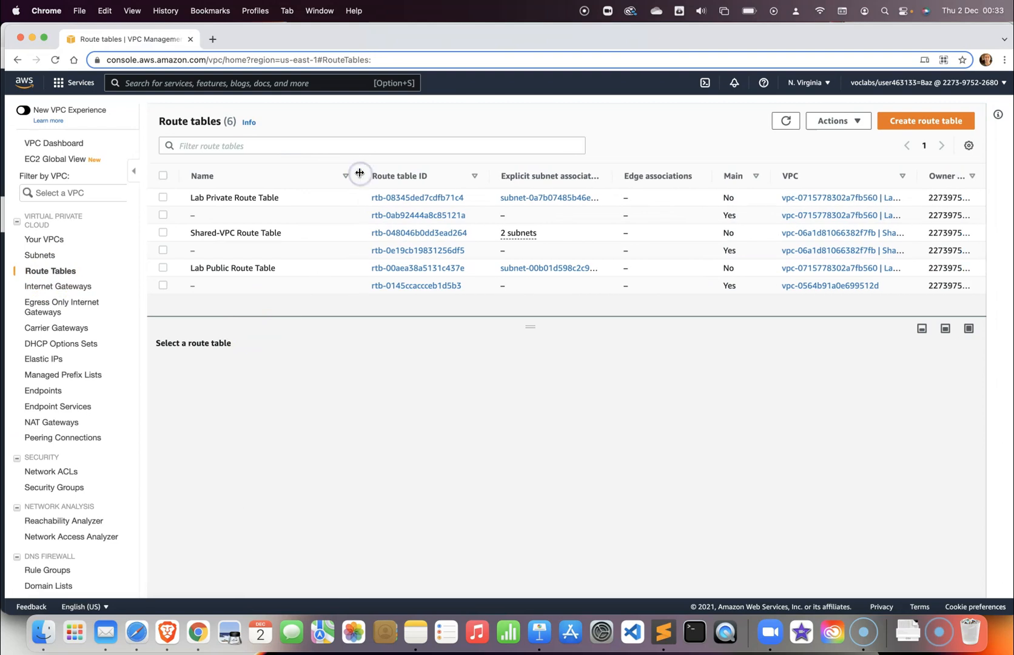
pyautogui.click(162, 268)
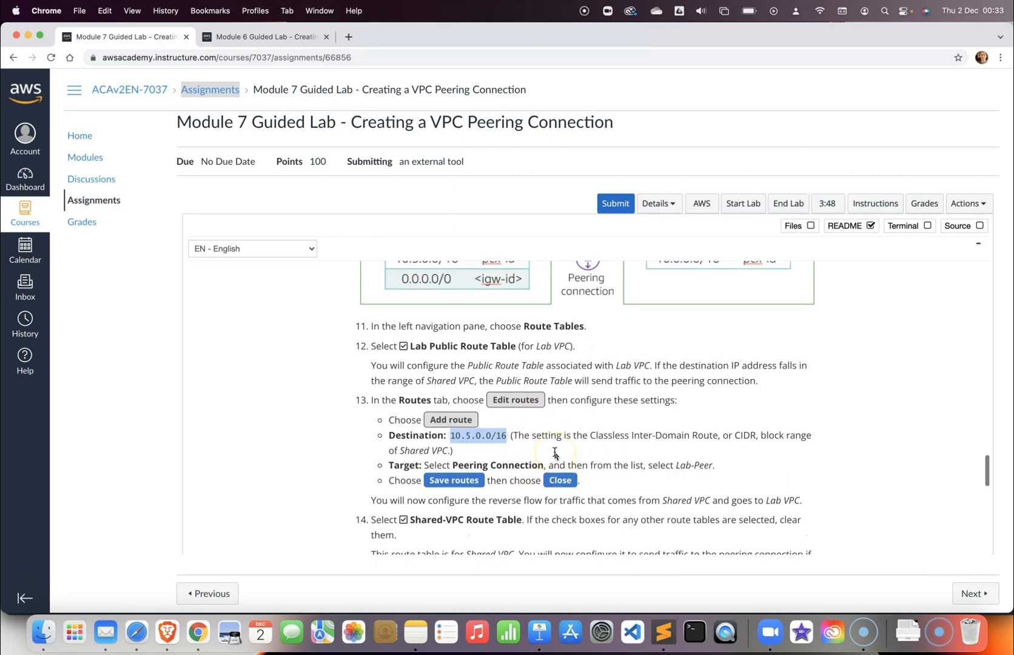
pyautogui.moveTo(243, 191)
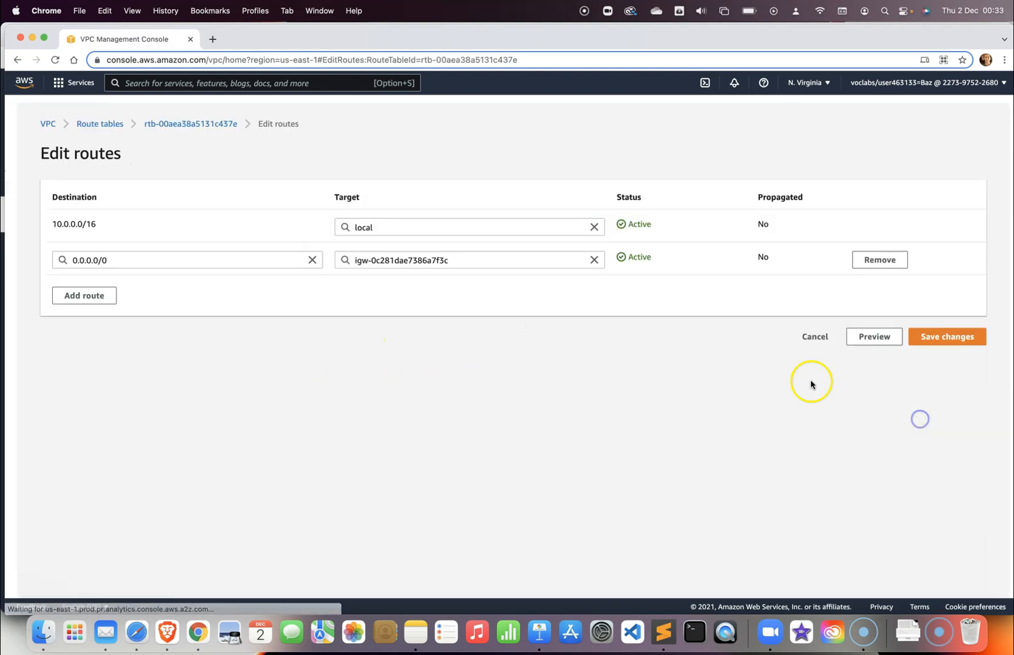
# Add a 10.5.0.0/16 route targeting the Lab-Peer peering connection and save it.
pyautogui.click(84, 296)
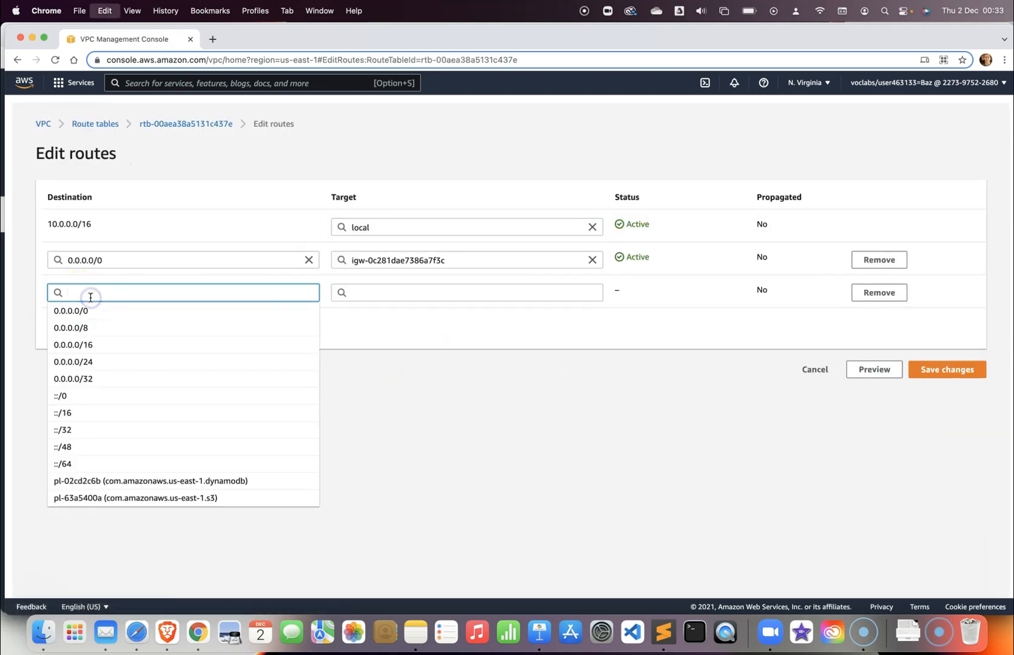
pyautogui.write('10.5.0.0/16')
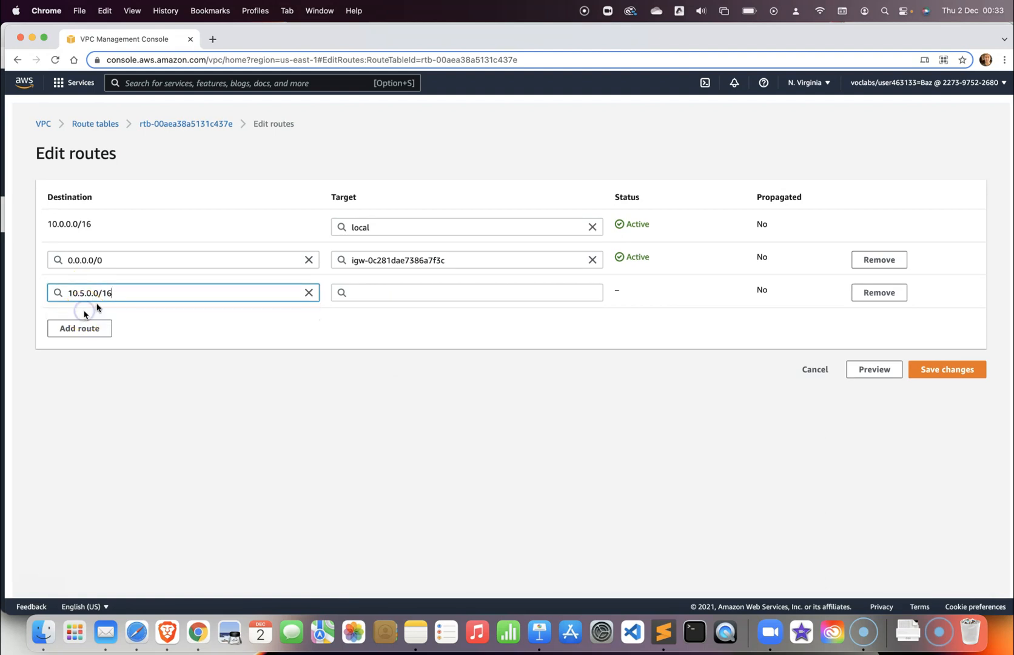
pyautogui.click(466, 292)
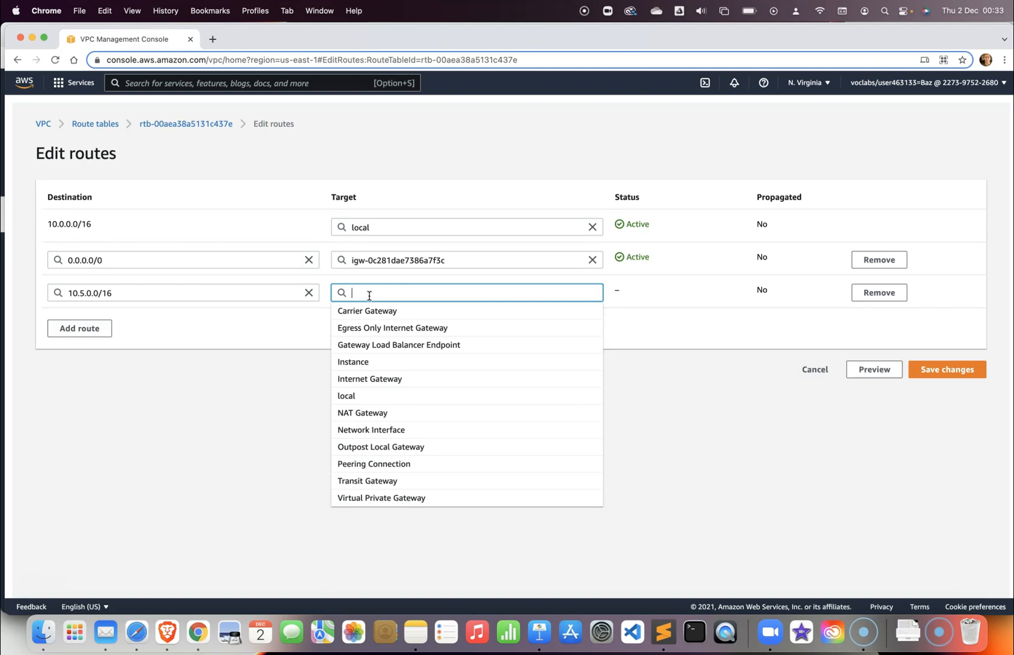
pyautogui.write('pcx-')
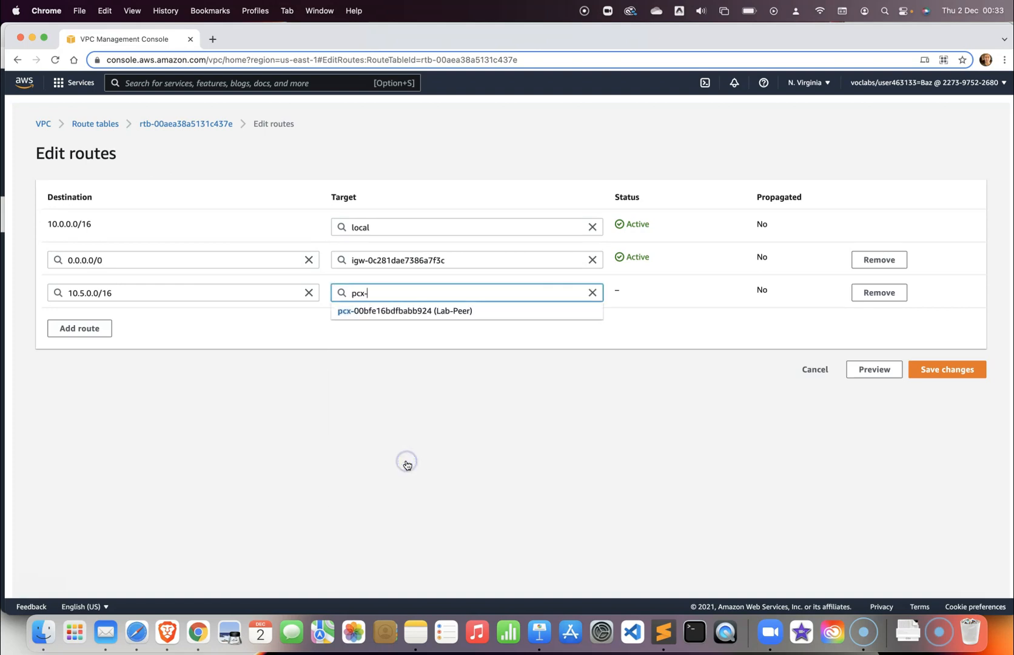
pyautogui.click(405, 311)
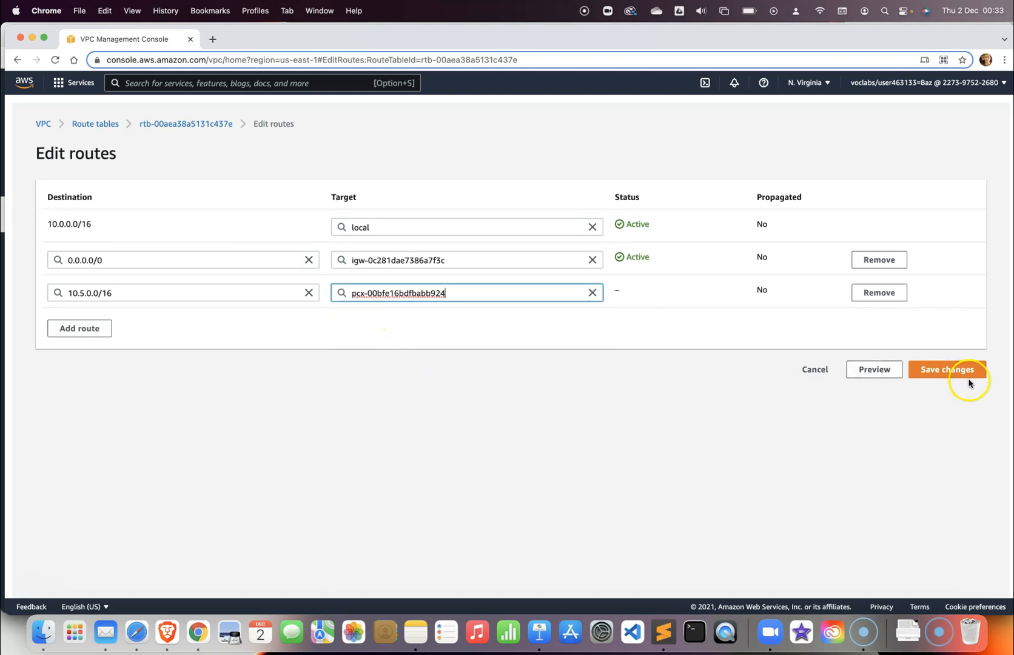
pyautogui.click(122, 36)
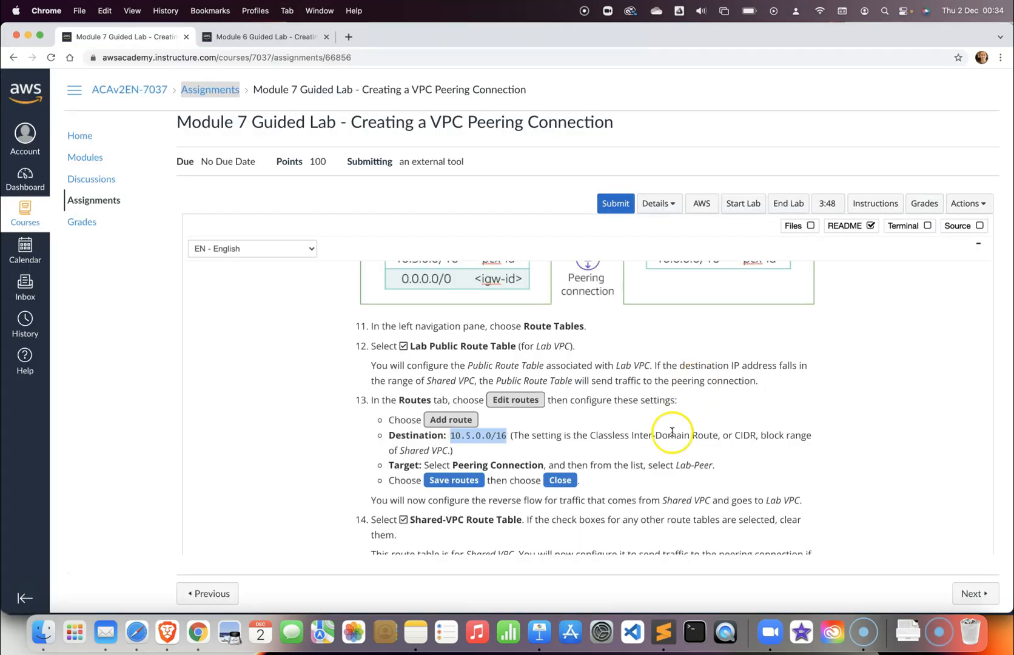
# Read steps 14–15 for the Shared VPC return route before returning to Route Tables.
pyautogui.scroll(-3)
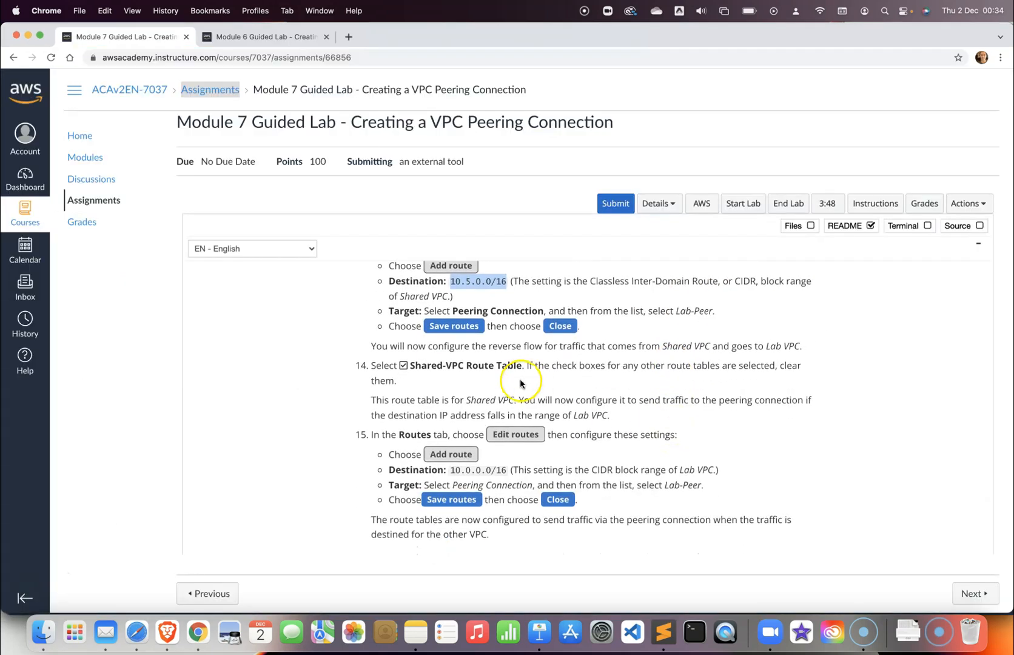
pyautogui.moveTo(418, 387)
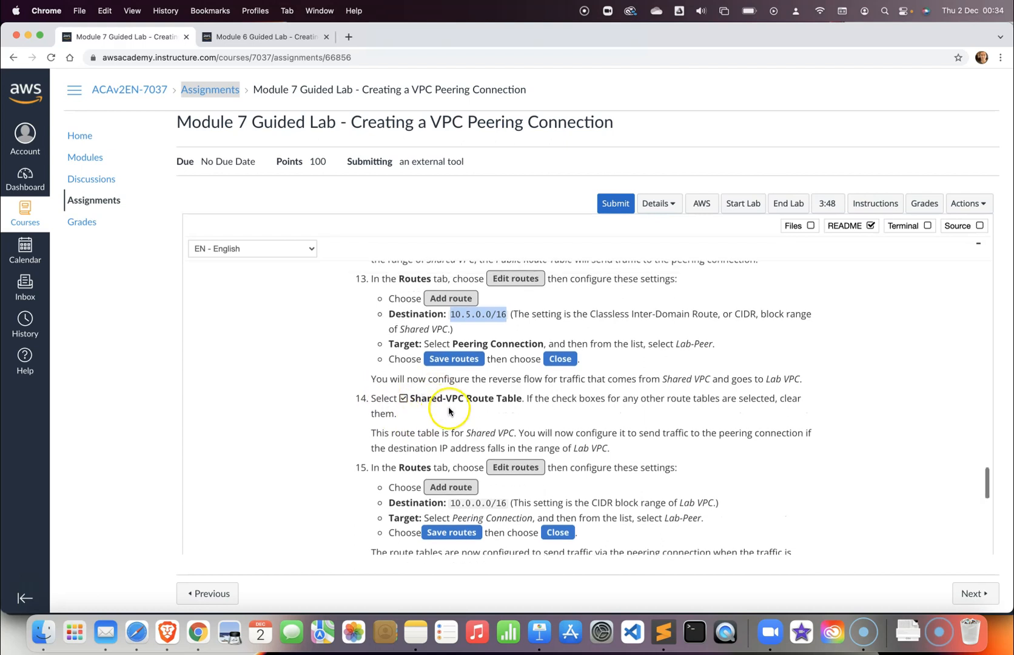
pyautogui.moveTo(496, 399)
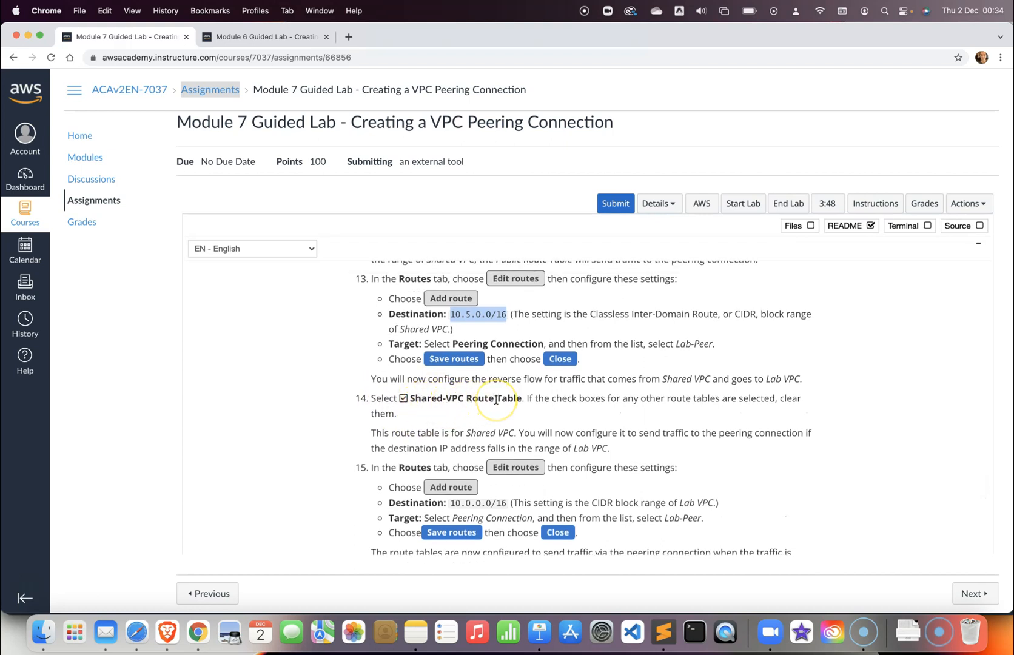
pyautogui.scroll(-3)
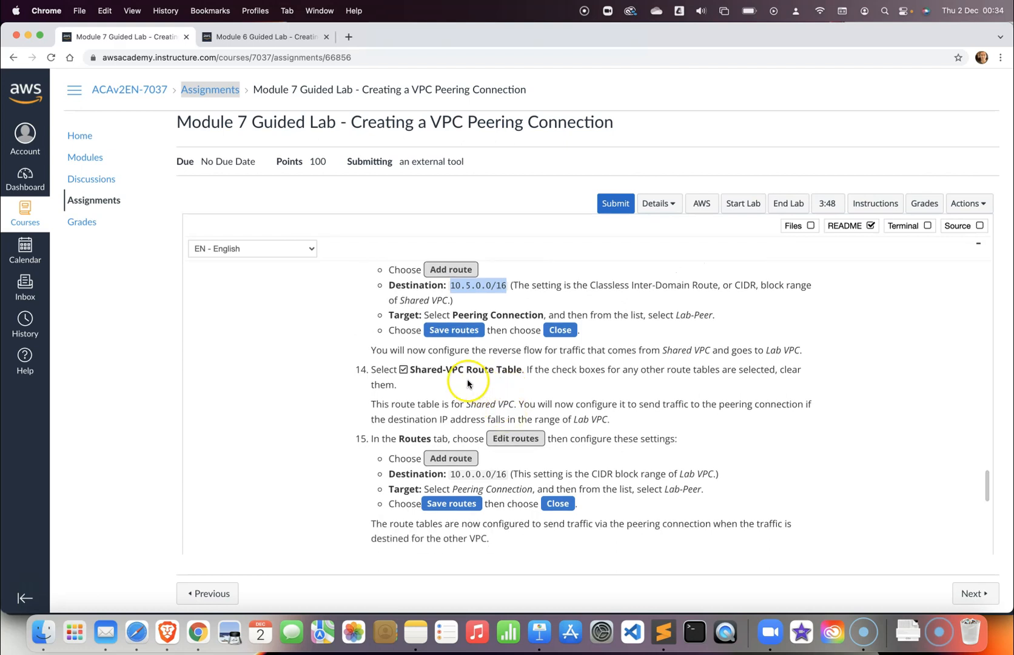
pyautogui.scroll(-3)
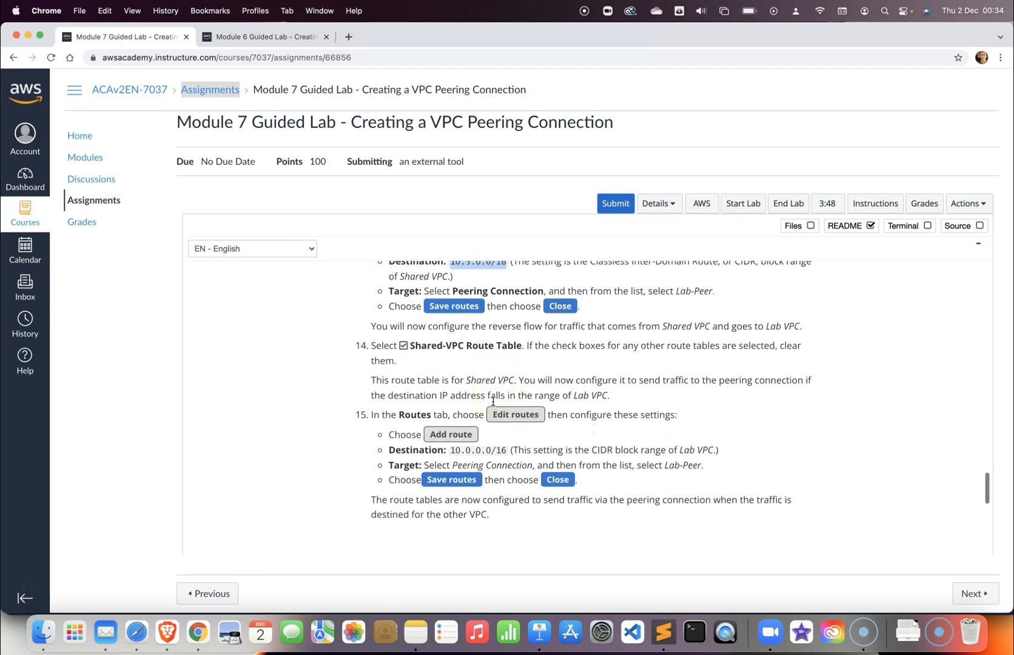
pyautogui.scroll(-3)
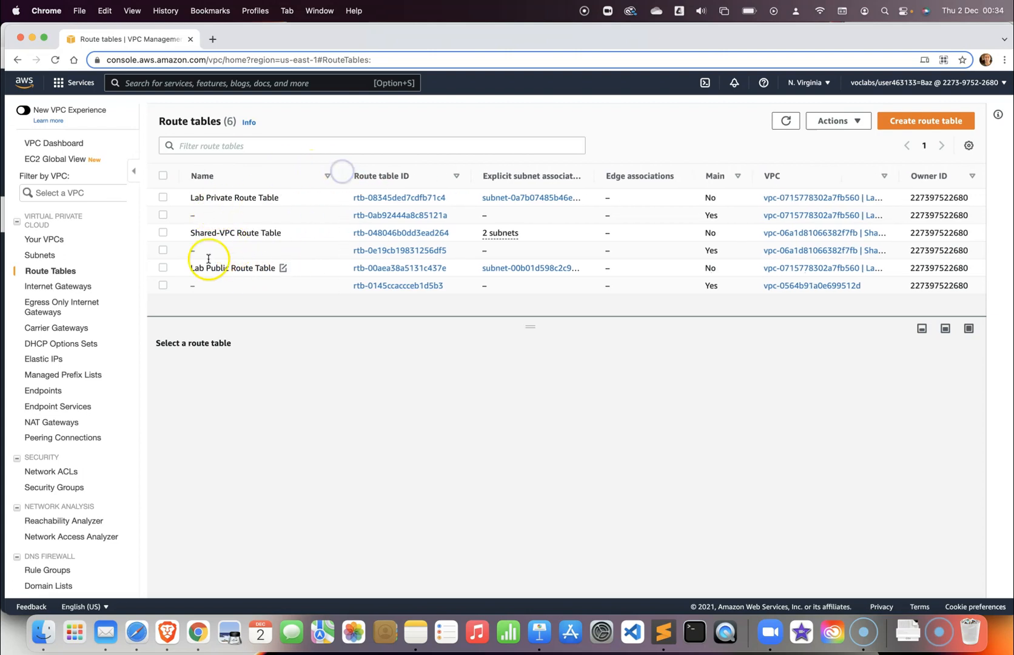
# Add a 10.0.0.0/16 route via Lab-Peer to the Shared-VPC Route Table and save.
pyautogui.click(235, 233)
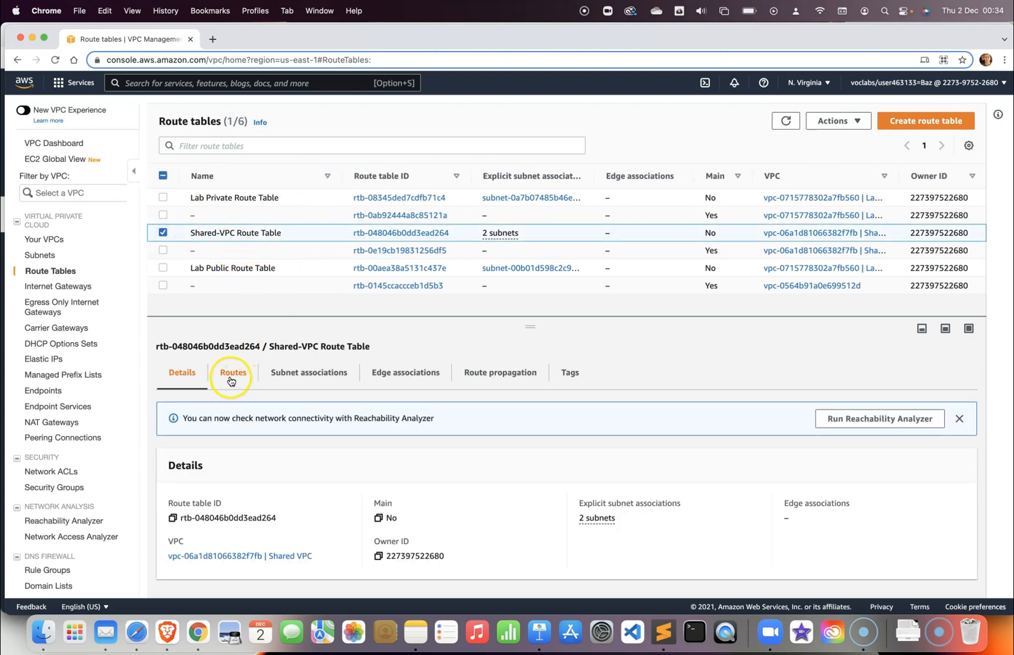
pyautogui.click(231, 373)
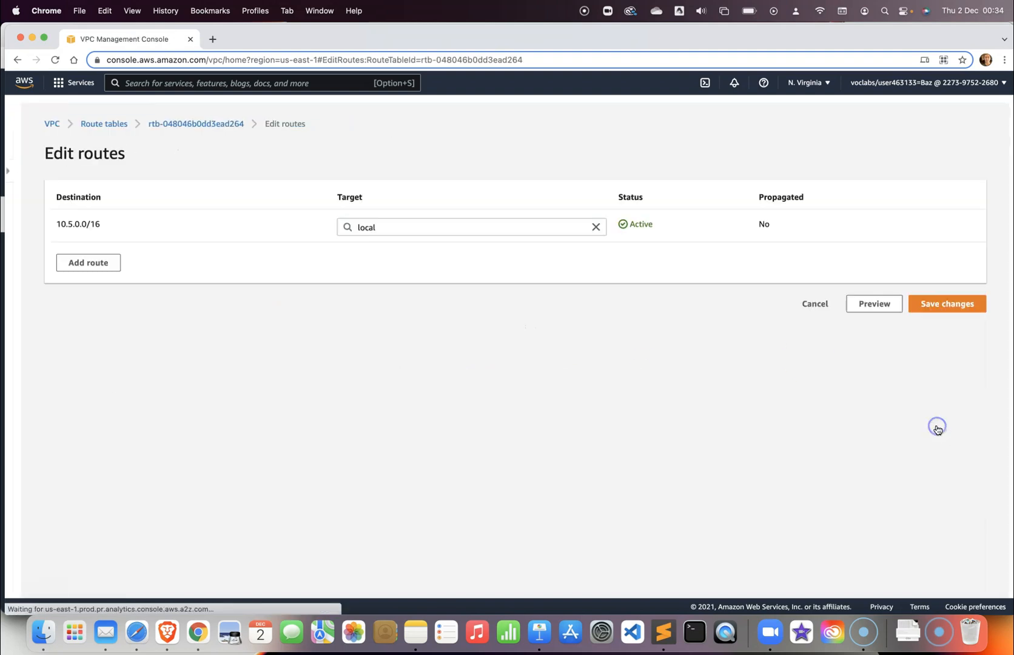
pyautogui.write('10.0.0.0/16')
pyautogui.write('pcx-00bfe16bdfbabb924')
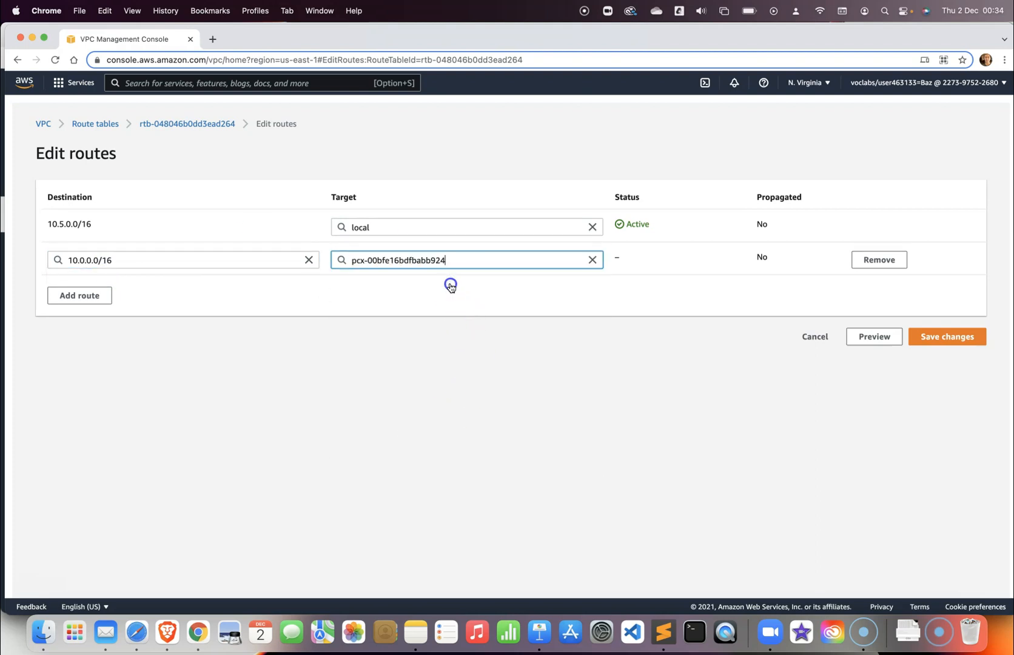
pyautogui.click(946, 336)
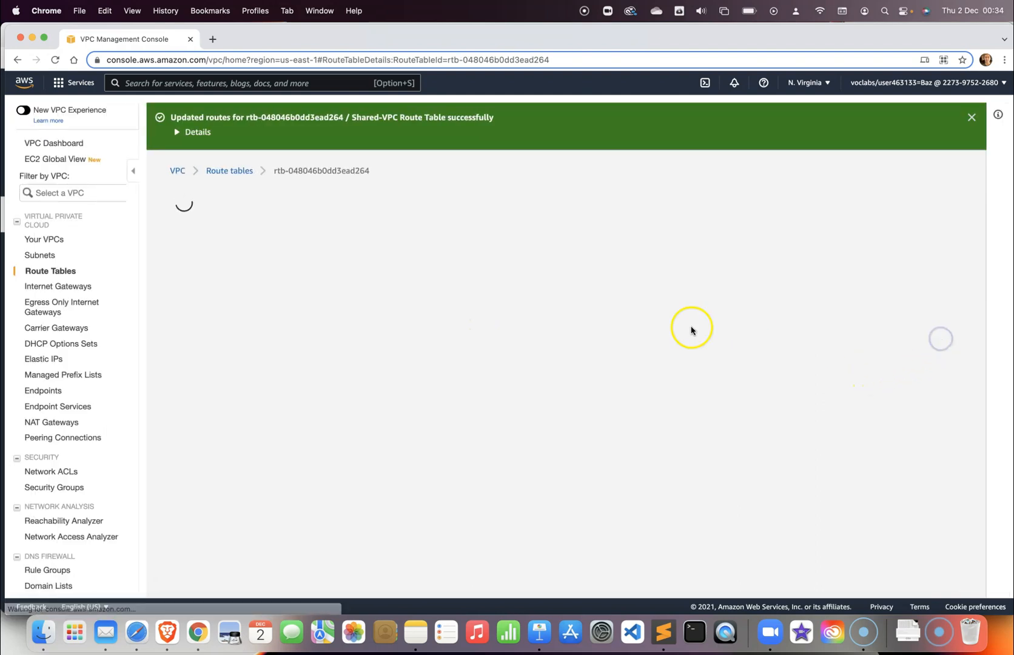
pyautogui.click(122, 36)
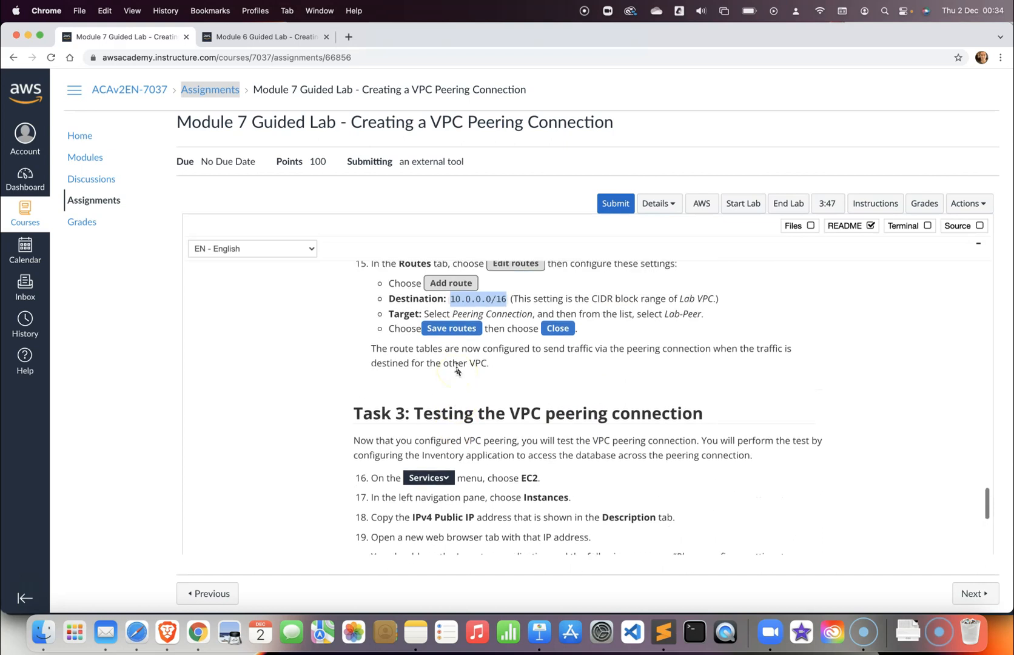
pyautogui.scroll(-3)
pyautogui.write('Ec')
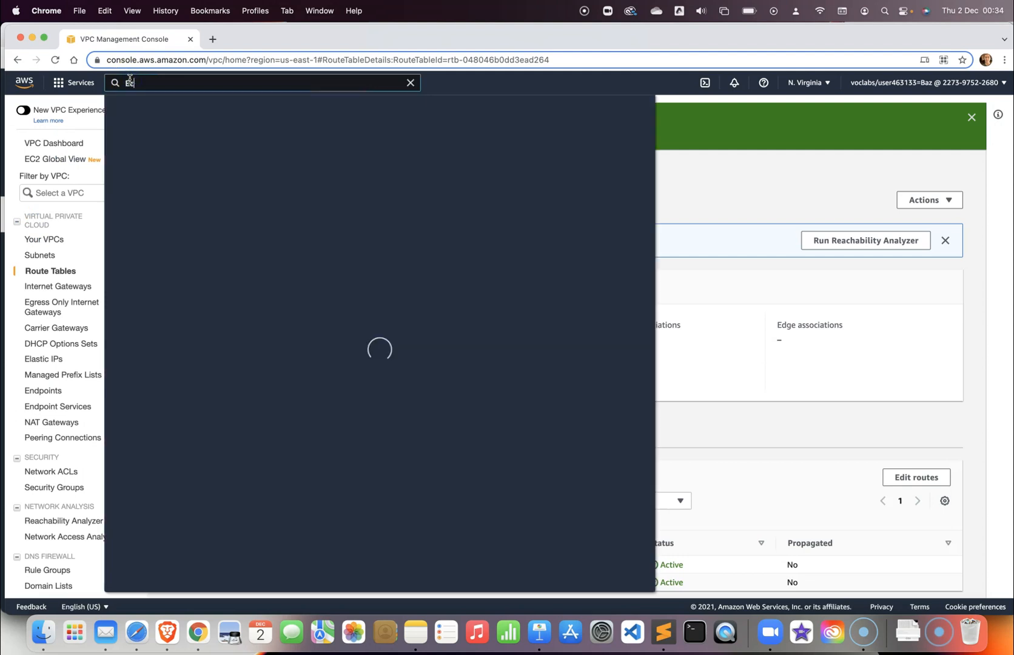
# In EC2 Instances, select App Server and open its public IPv4 address.
pyautogui.click(294, 172)
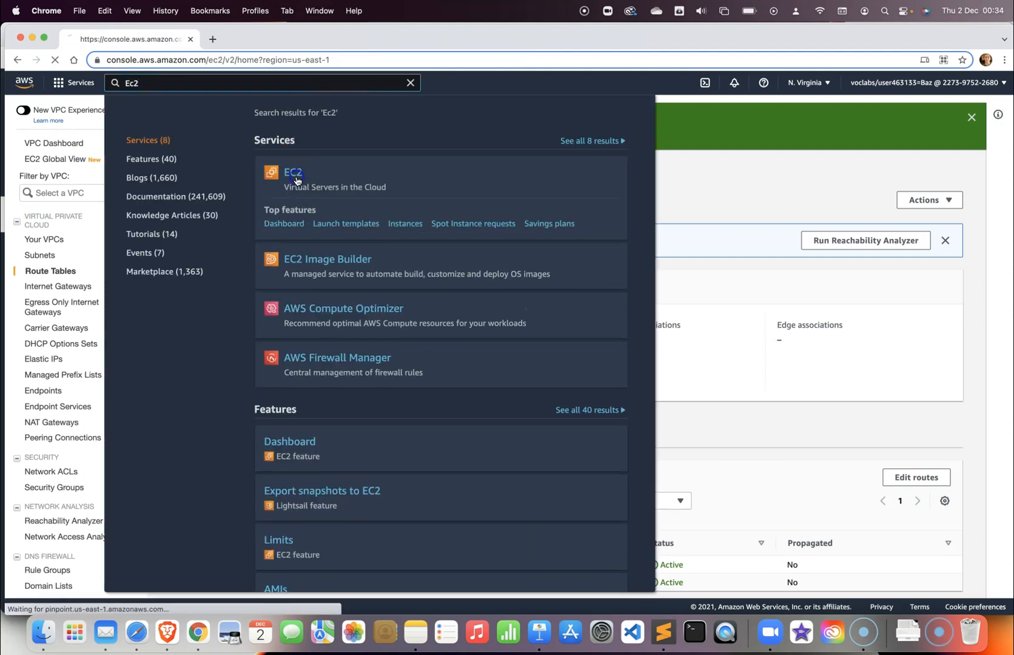
pyautogui.click(293, 172)
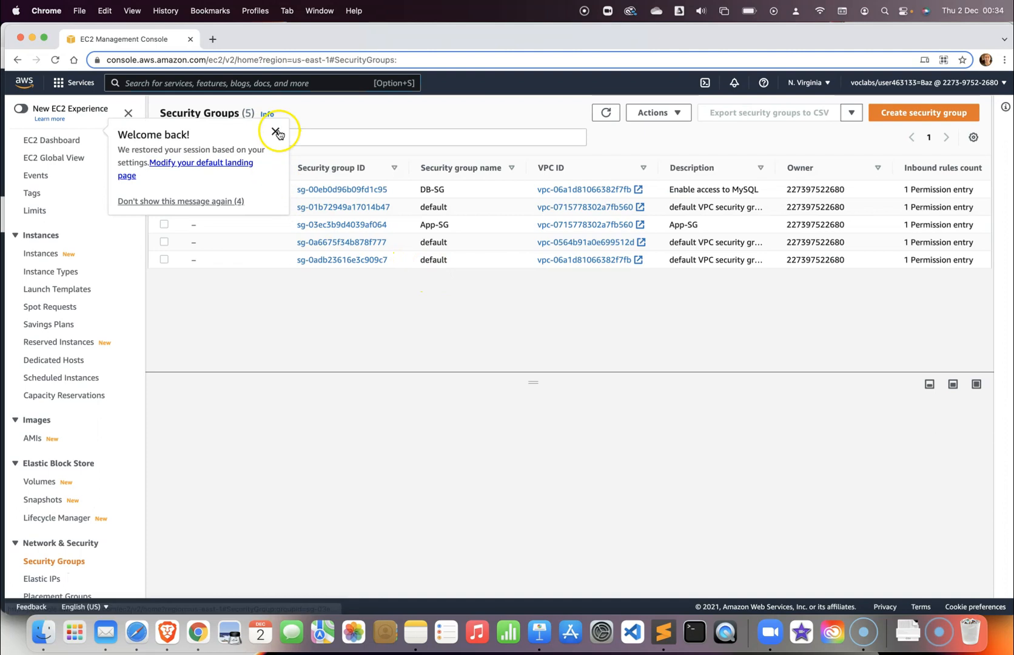
pyautogui.click(278, 134)
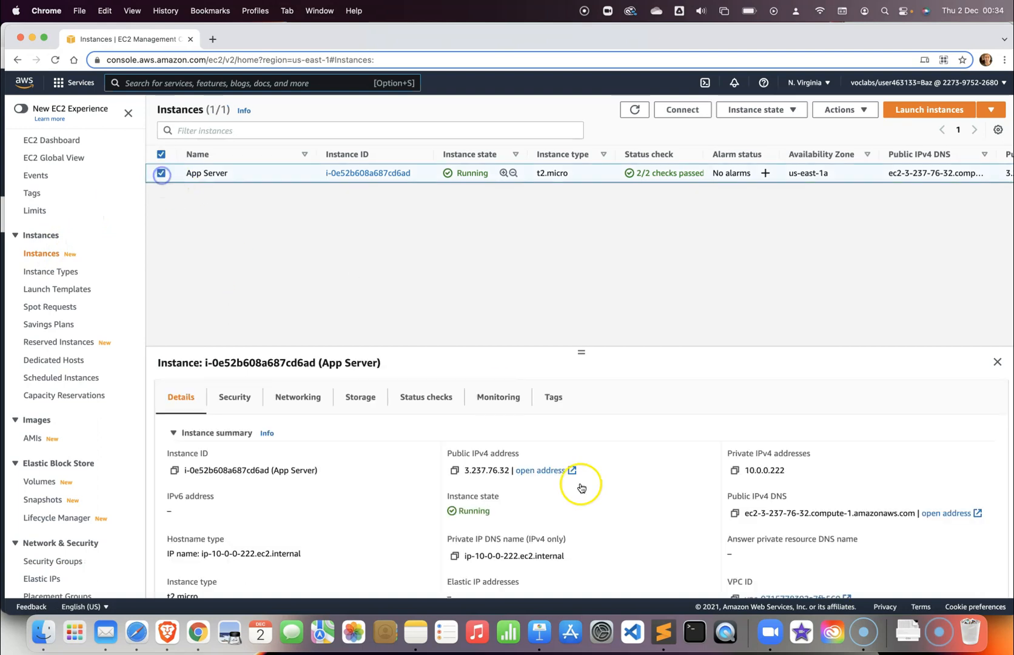
pyautogui.scroll(-3)
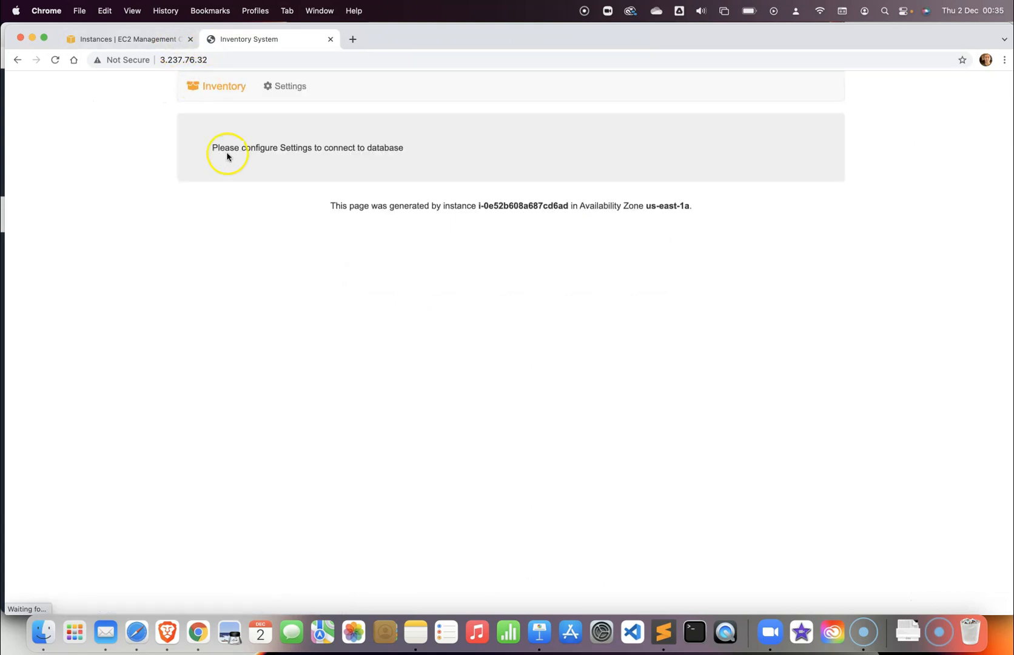
pyautogui.moveTo(335, 125)
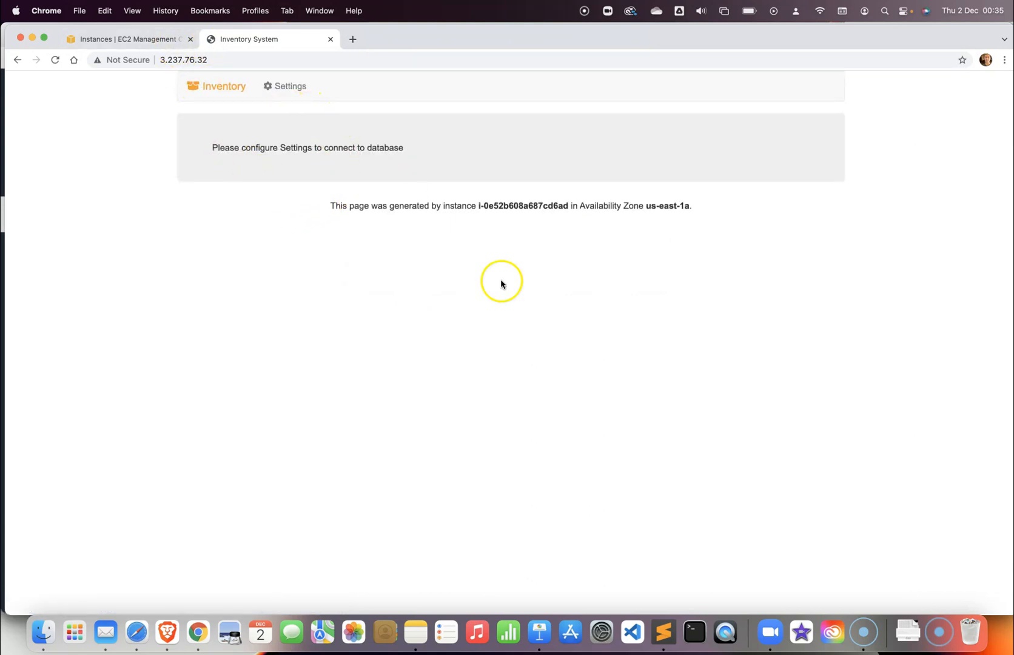
# Read step 20 in the Canvas lab instructions, then bring up the Services menu in the EC2 console.
pyautogui.click(122, 36)
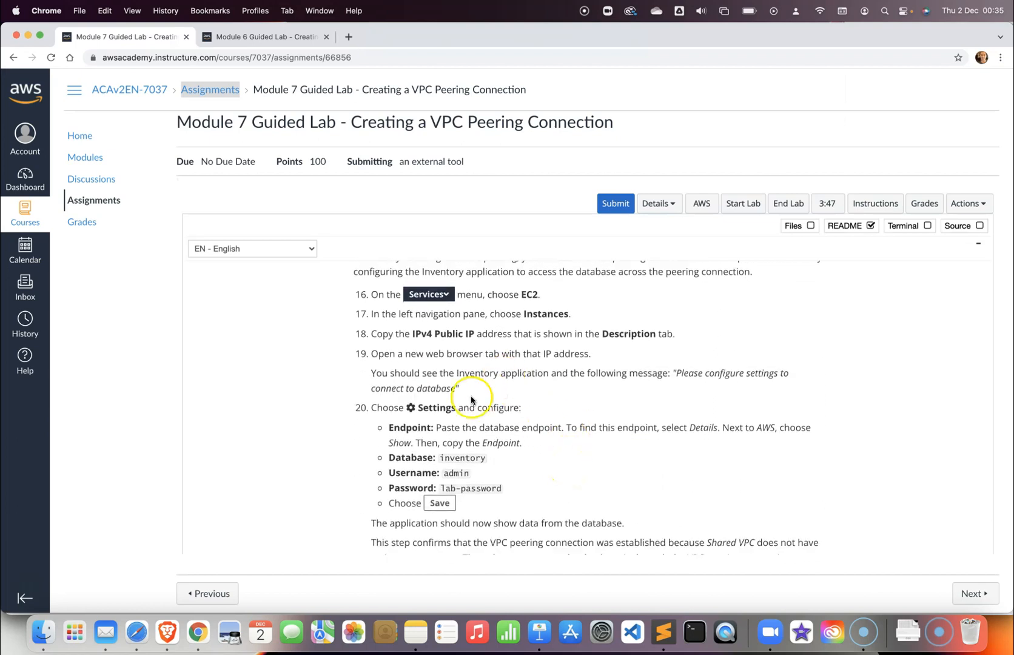
pyautogui.moveTo(484, 444)
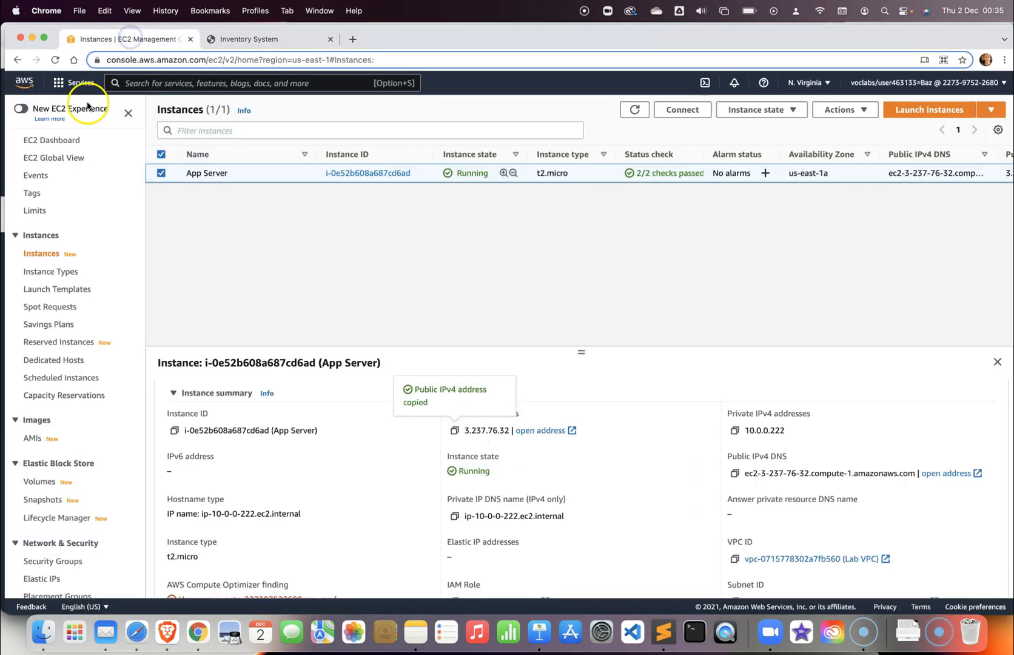
pyautogui.click(73, 82)
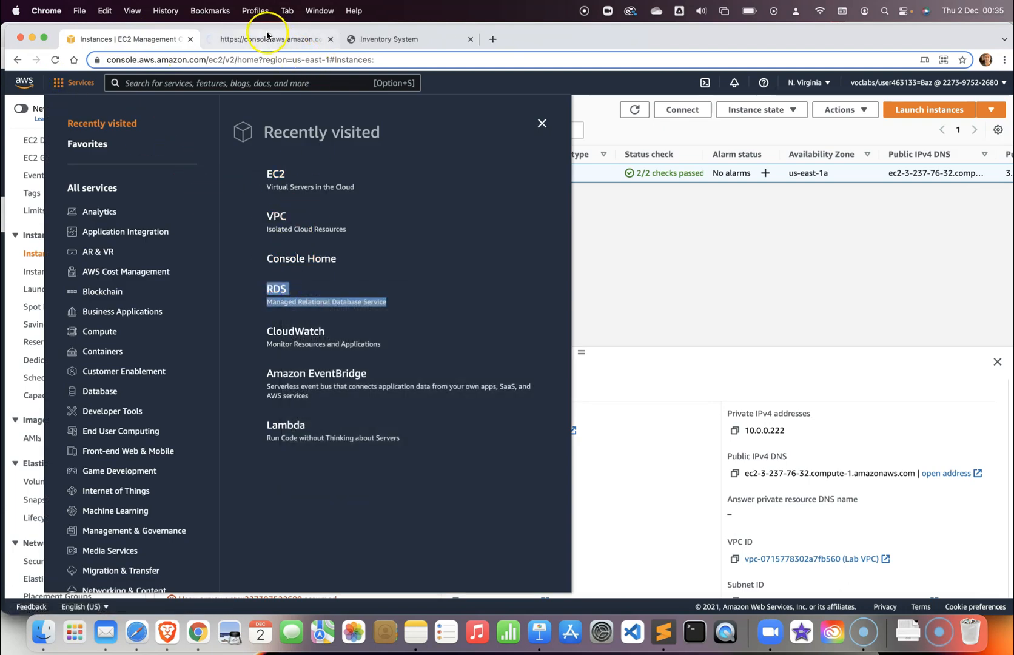
# Copy the inventory-db endpoint from RDS Connectivity & security and return to the Inventory System page.
pyautogui.click(277, 289)
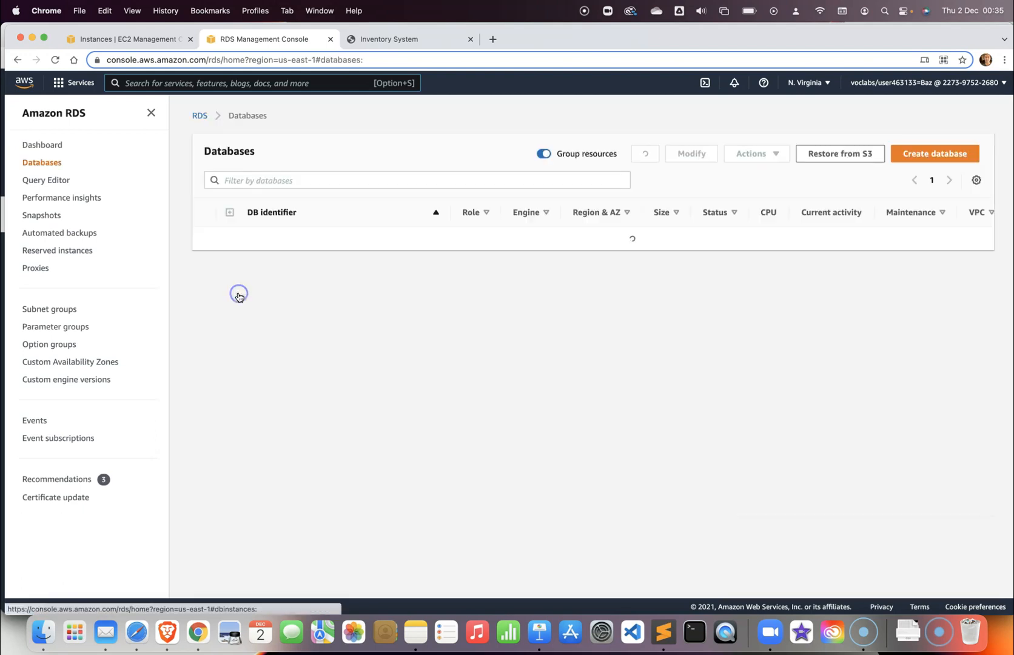
pyautogui.click(239, 295)
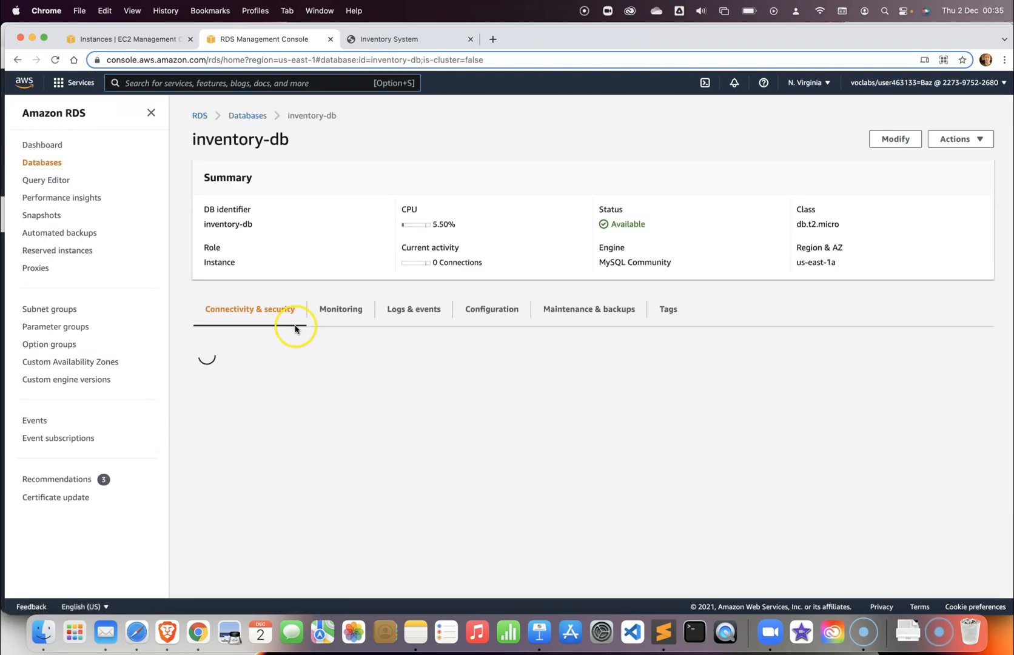
pyautogui.click(250, 309)
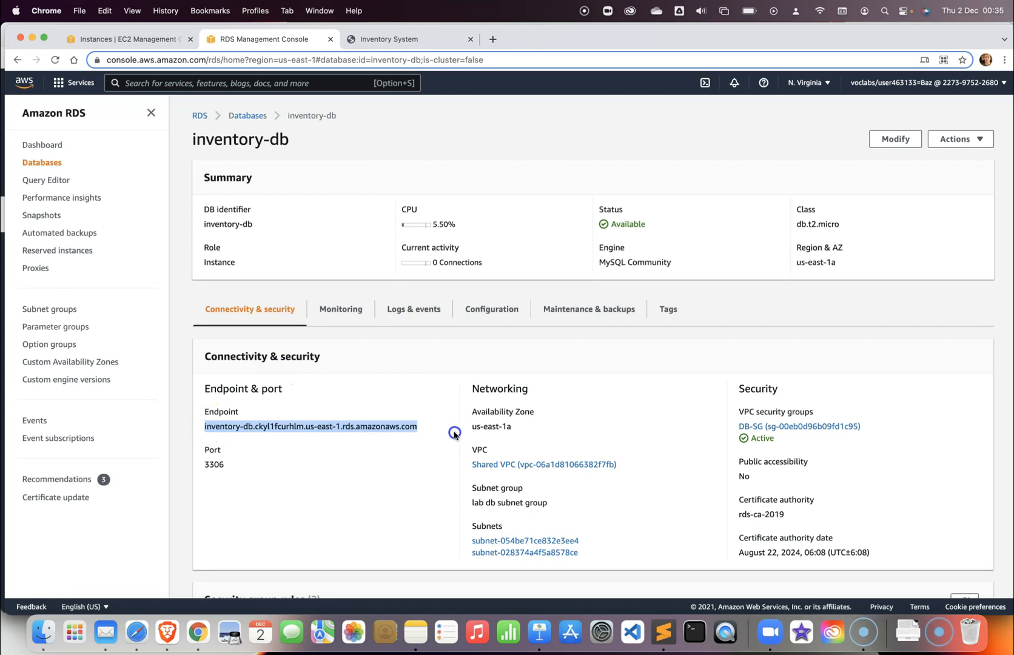
pyautogui.click(388, 39)
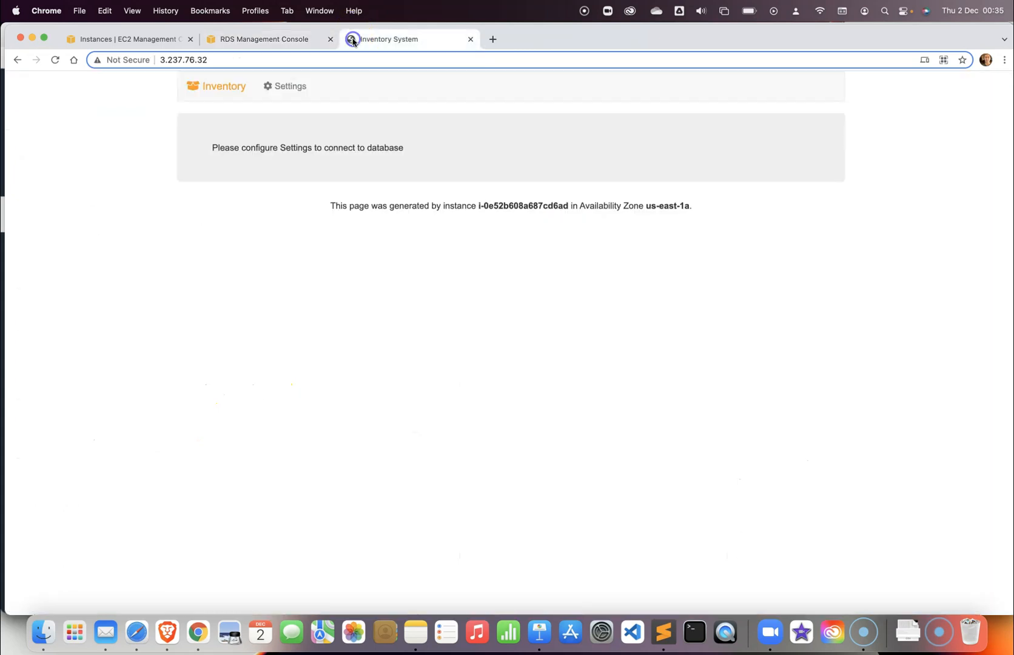
pyautogui.click(290, 87)
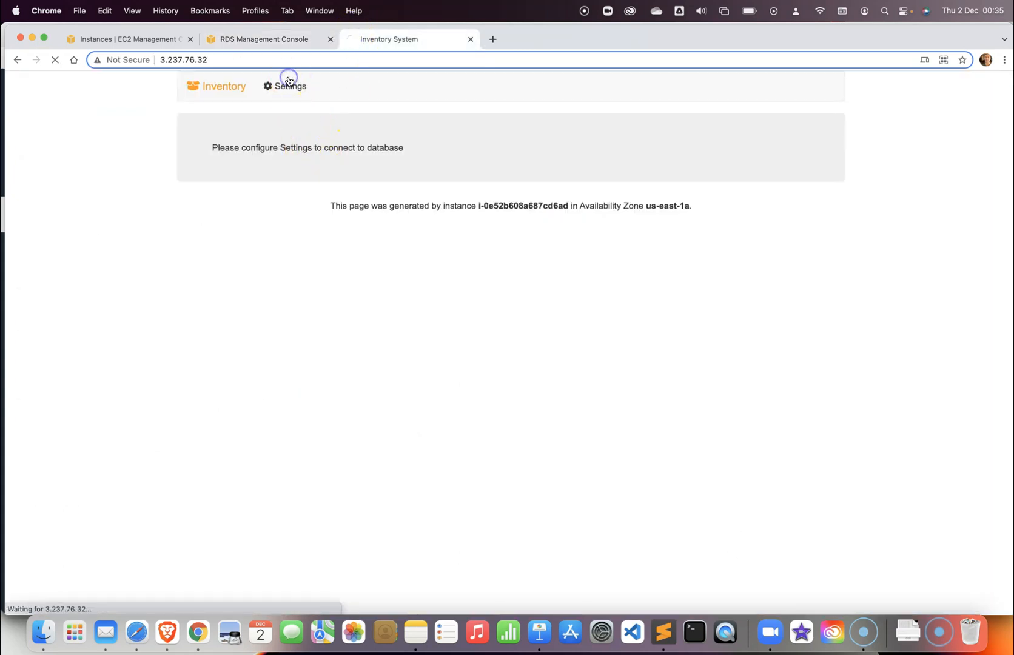
pyautogui.click(290, 86)
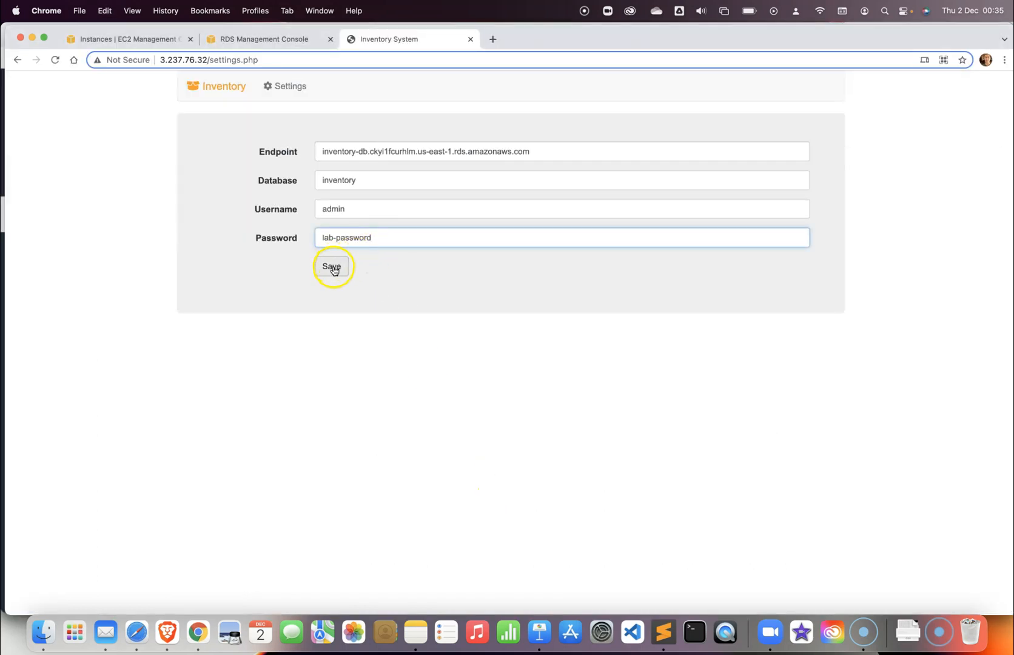
pyautogui.click(333, 267)
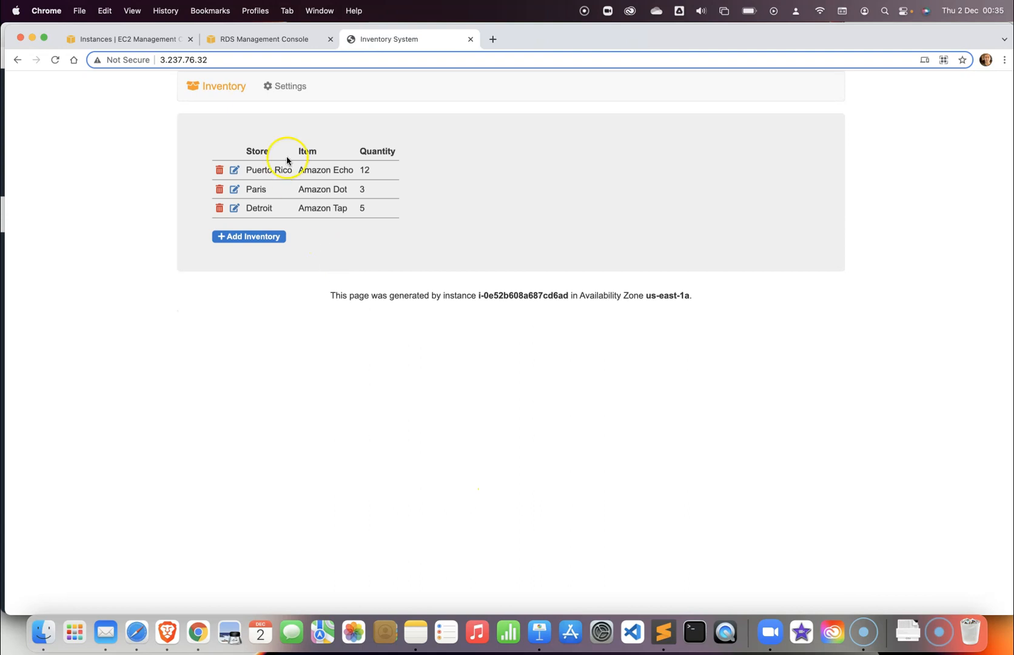
pyautogui.moveTo(260, 46)
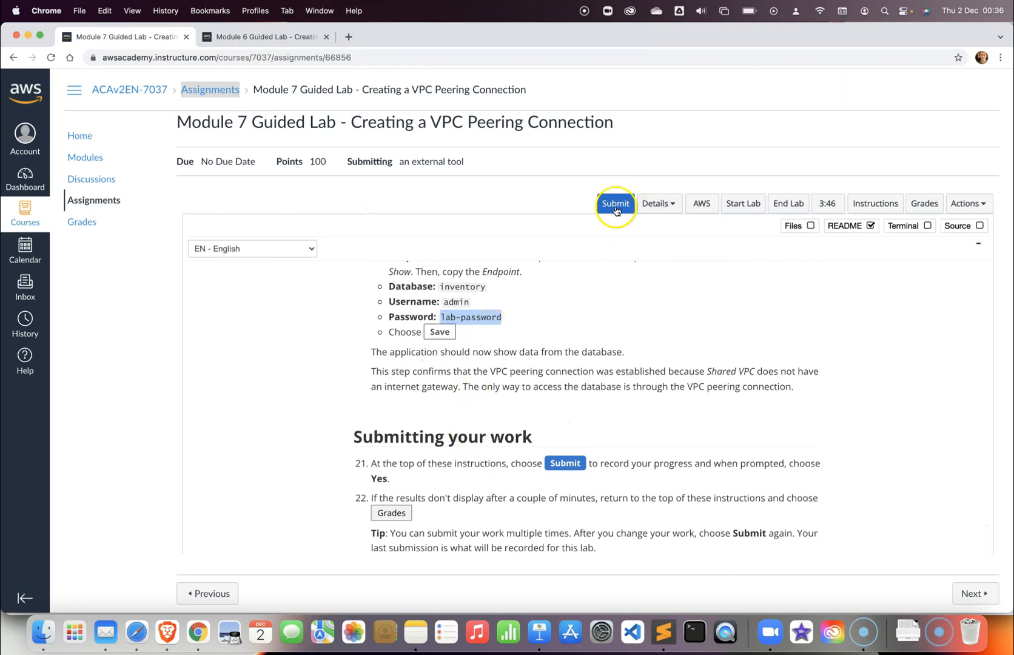
# Submit the Module 7 guided lab and confirm with Yes.
pyautogui.click(615, 203)
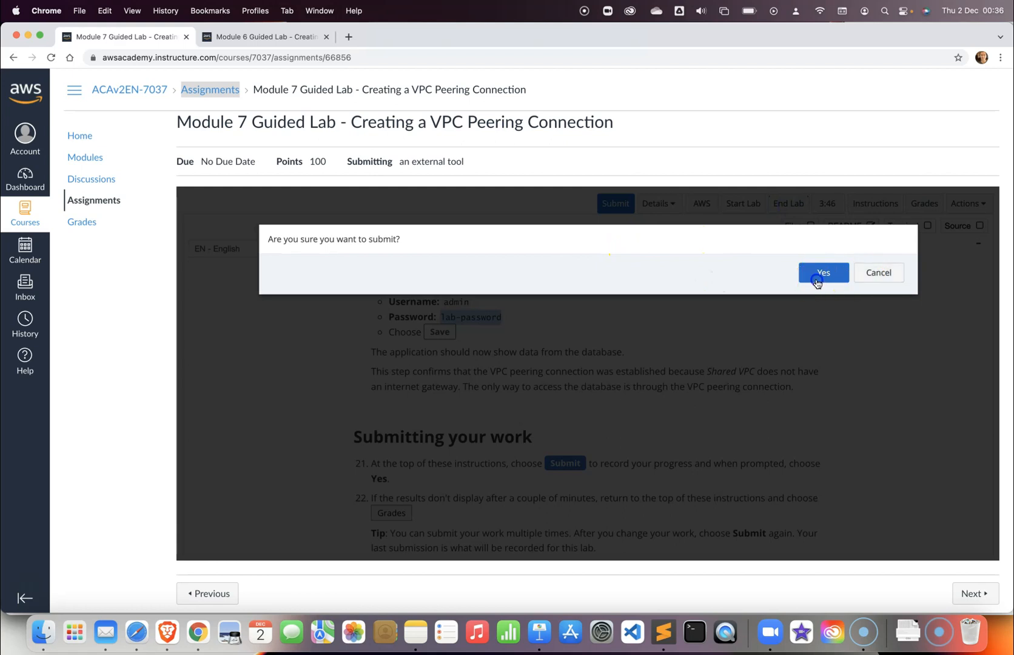
pyautogui.click(822, 272)
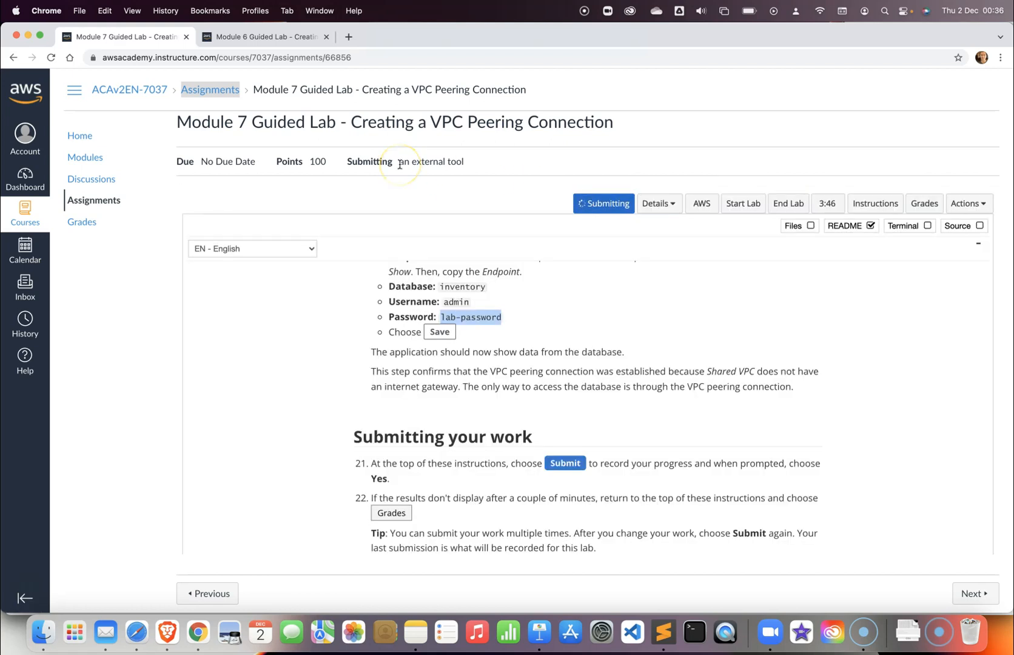
pyautogui.moveTo(367, 192)
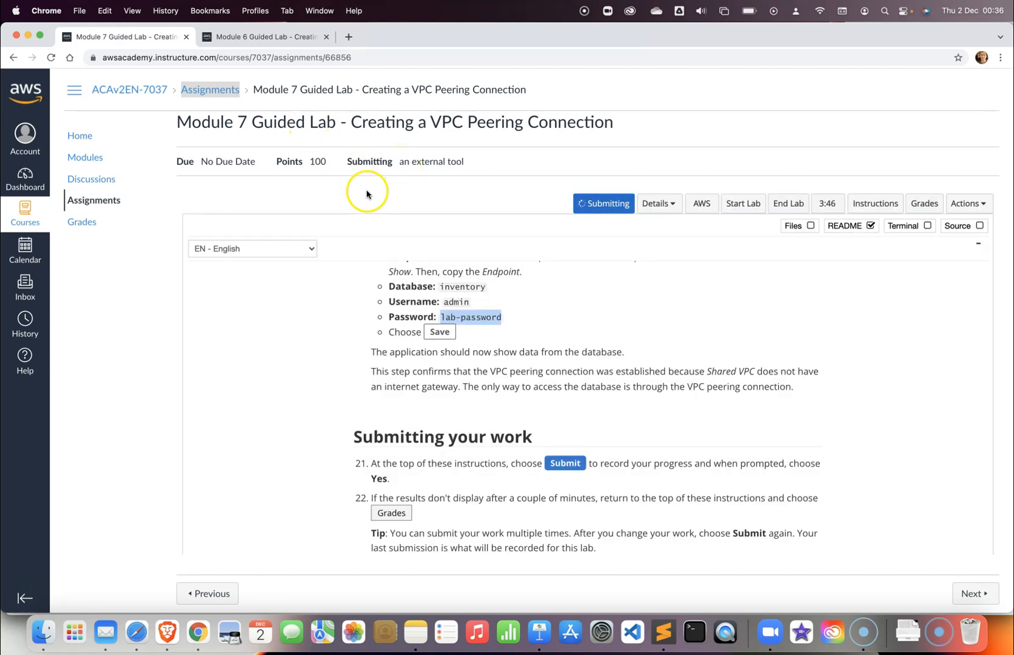